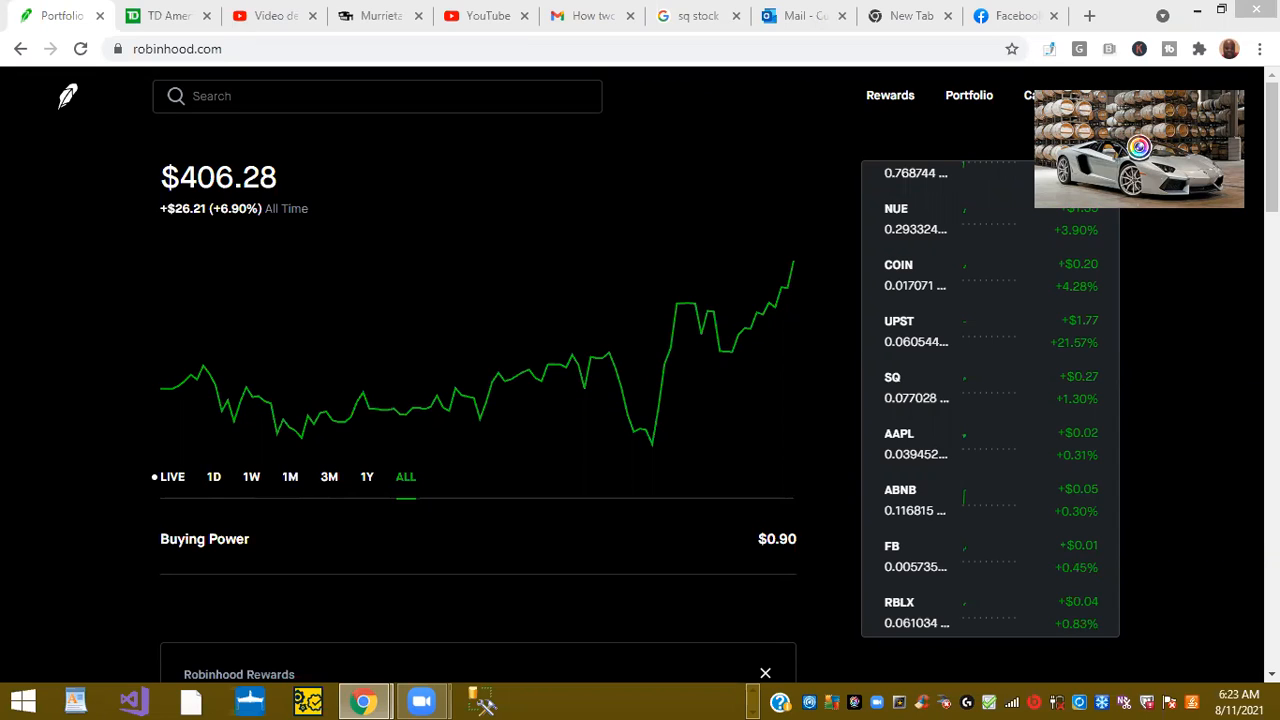
Scroll the Robinhood home page down past the portfolio chart toward the News section.
left_click(540, 700)
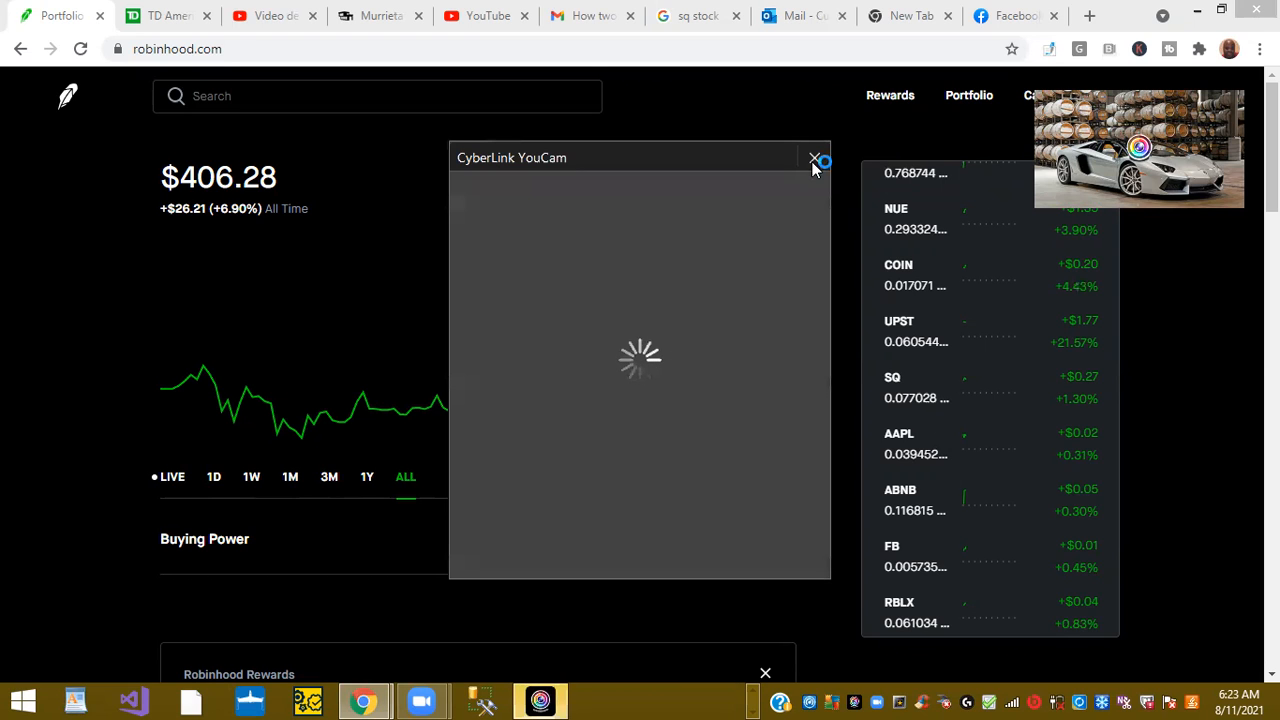
left_click(816, 160)
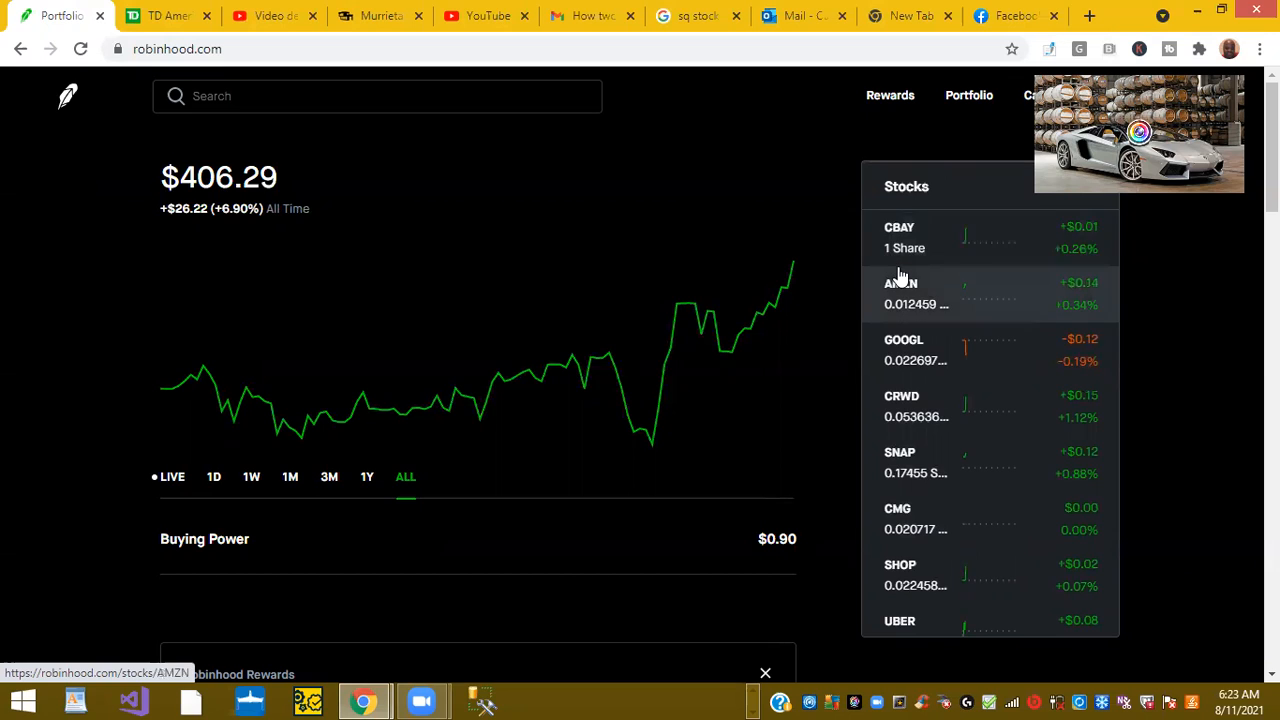
mouse_move(1090, 278)
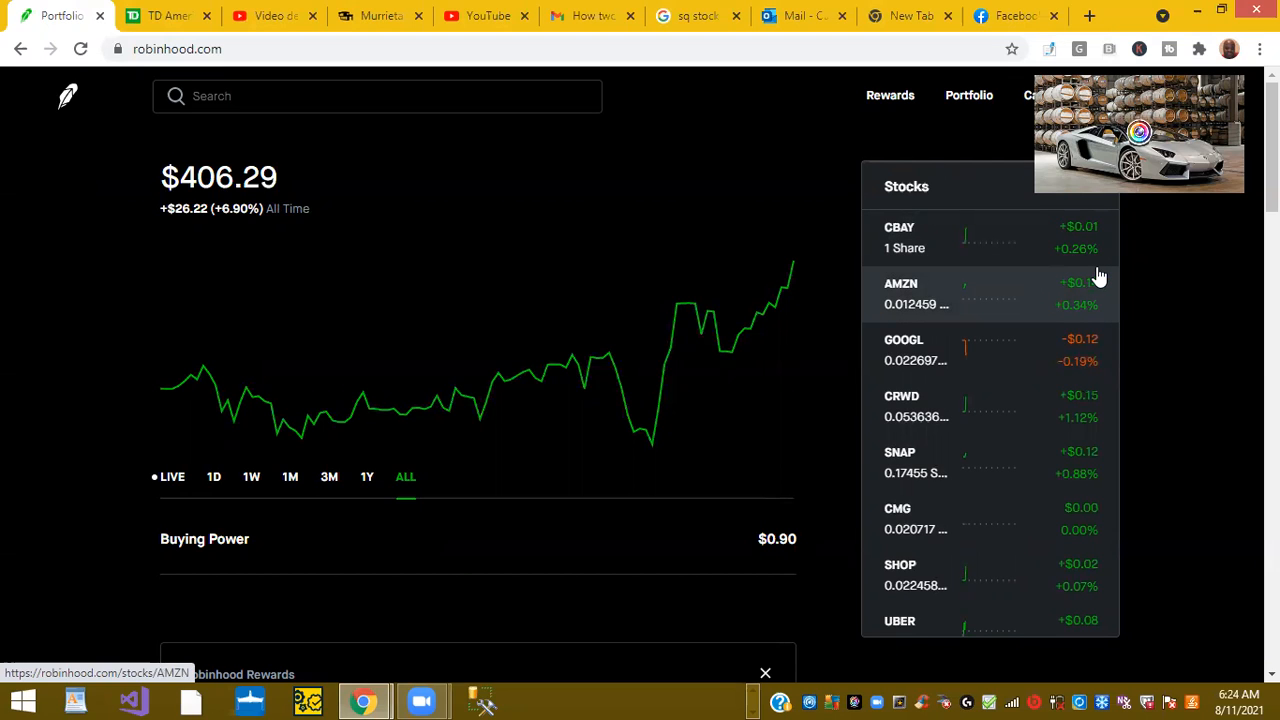
mouse_move(1130, 302)
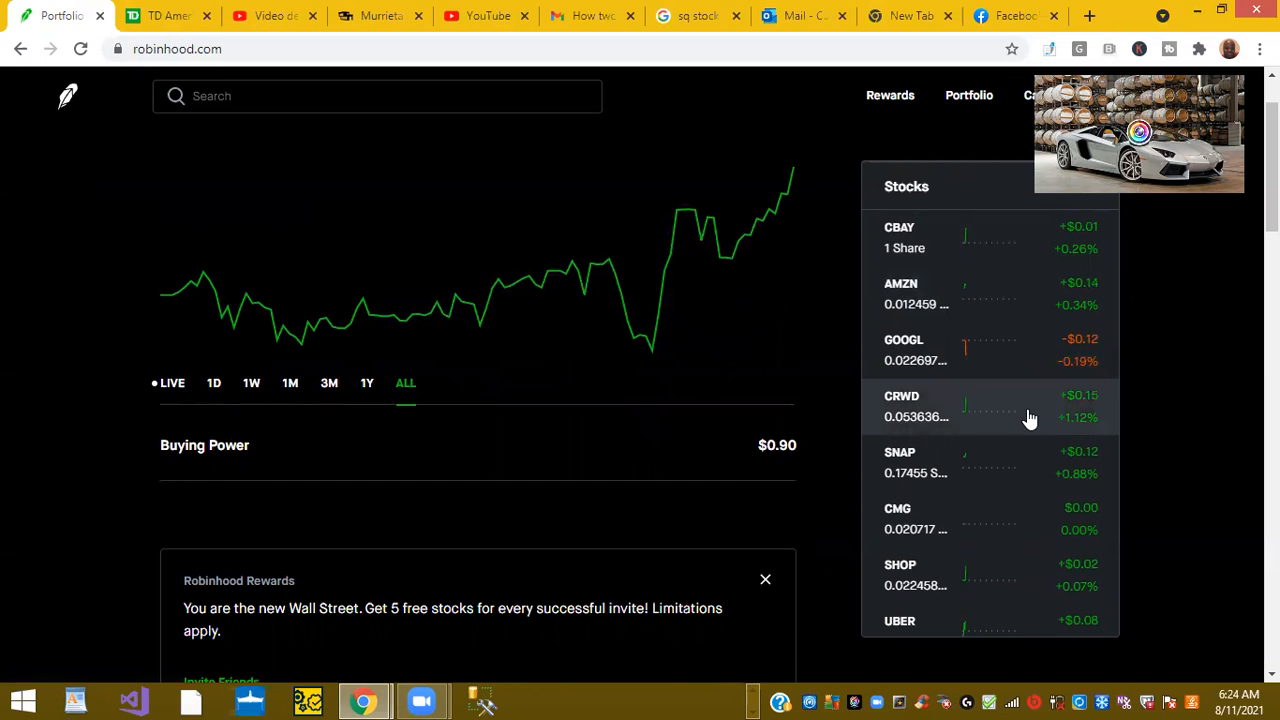
scroll("down", 3)
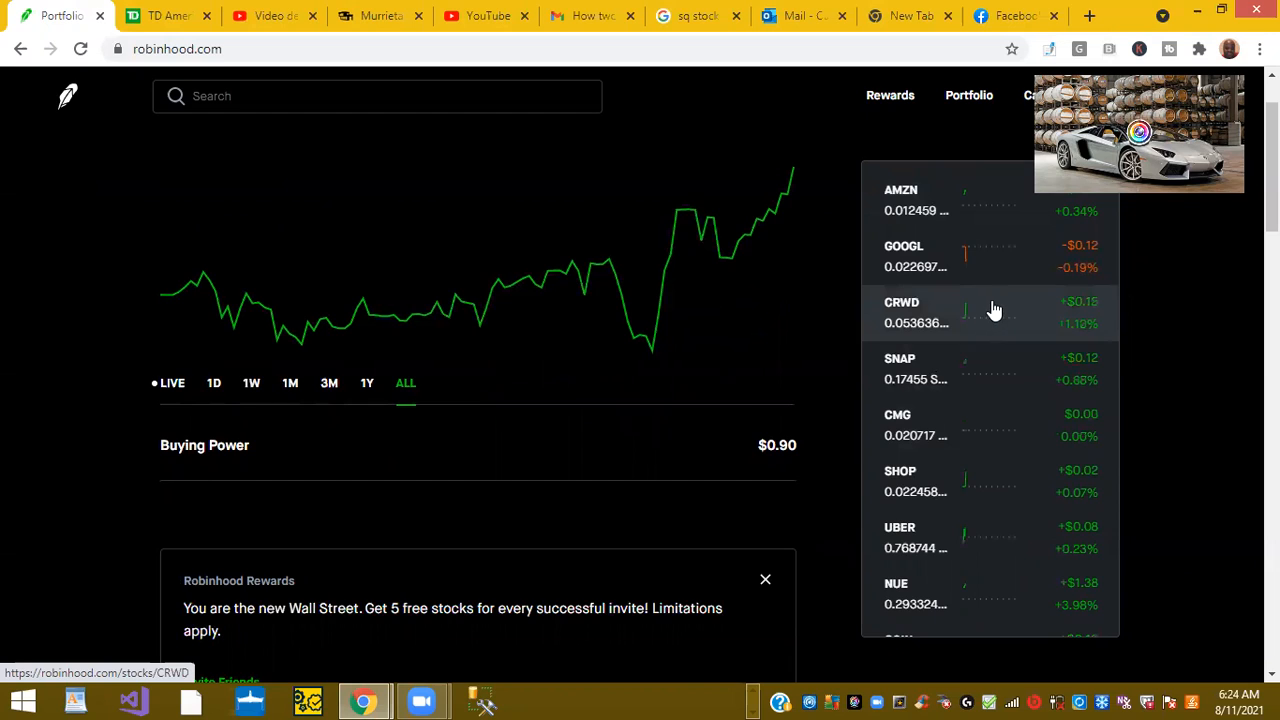
mouse_move(1104, 340)
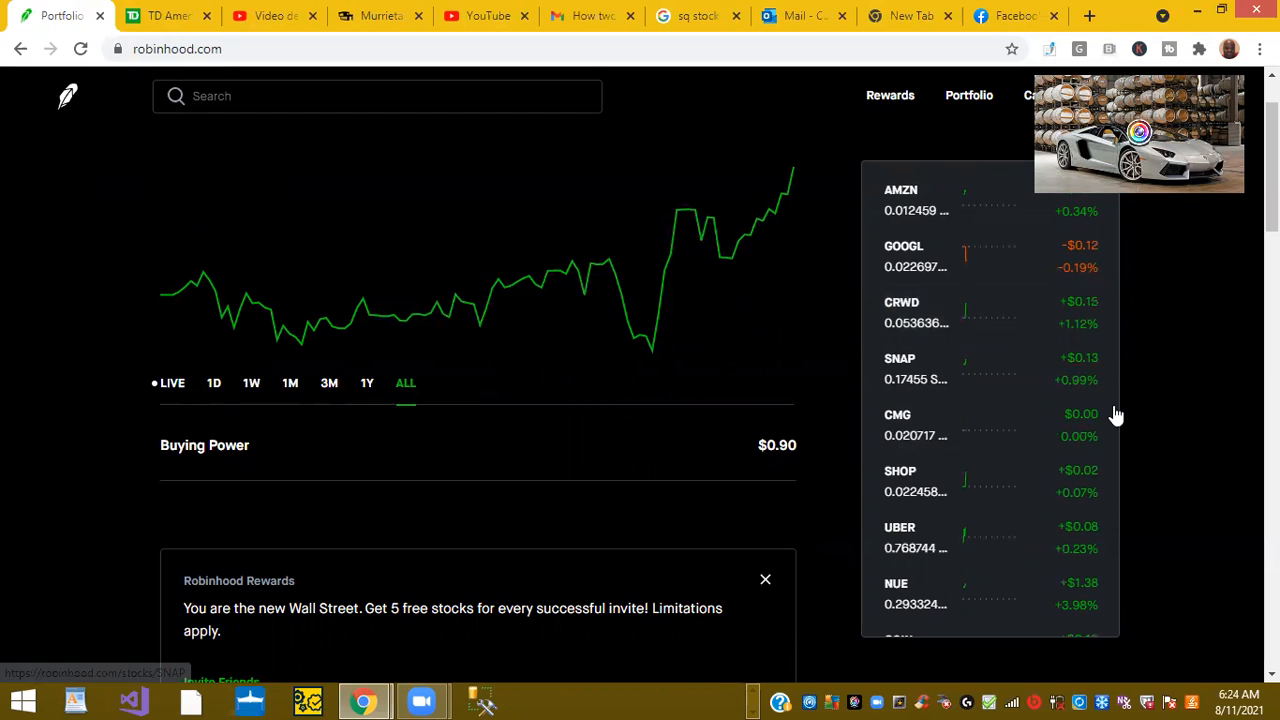
scroll("down", 3)
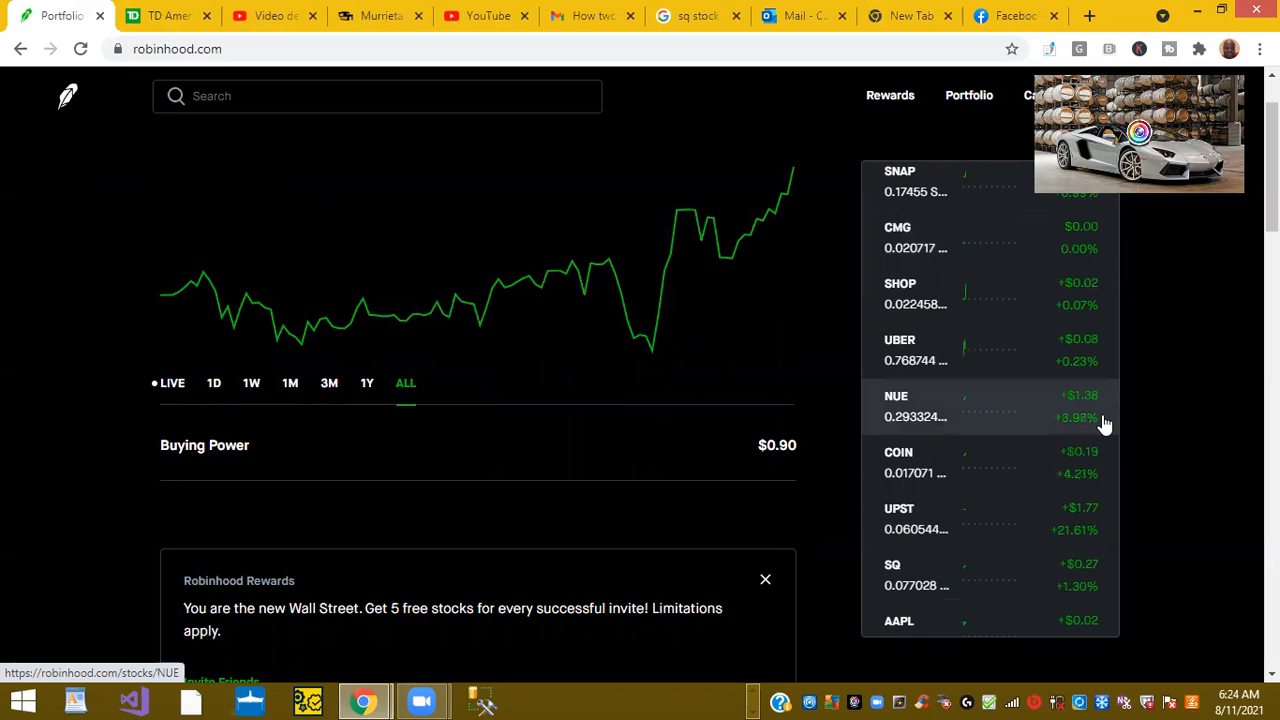
mouse_move(1100, 436)
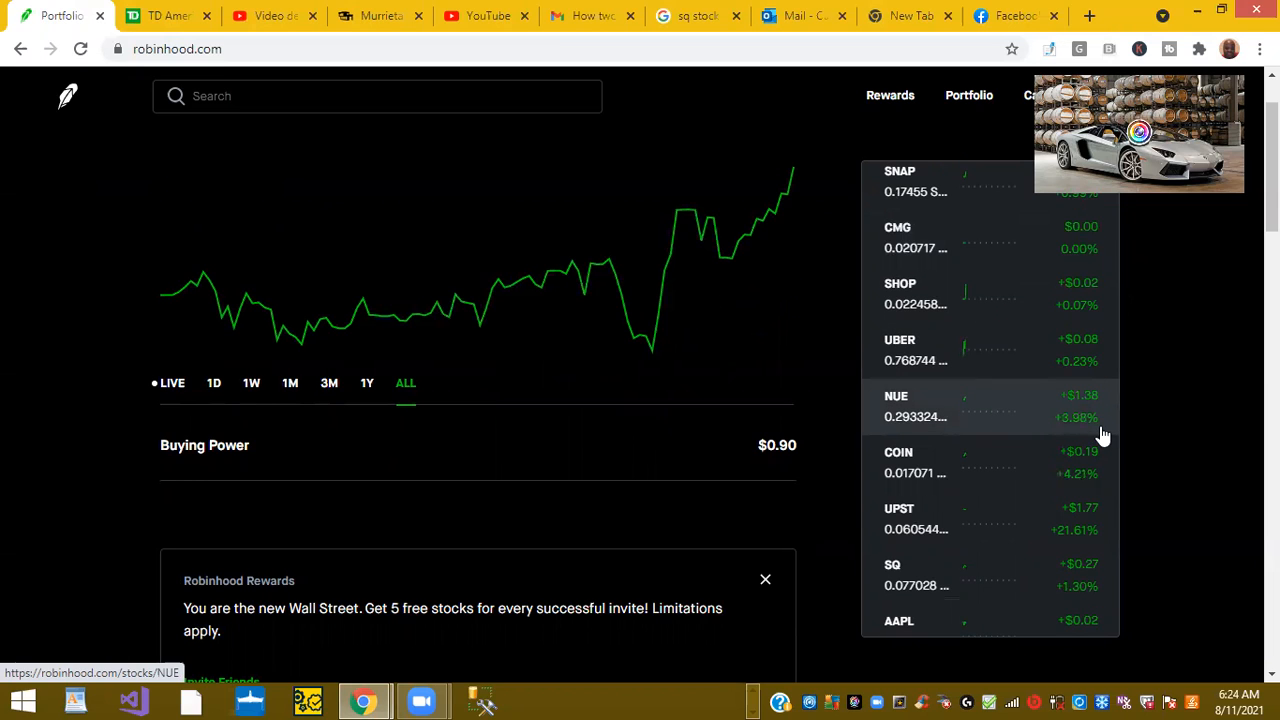
scroll("down", 3)
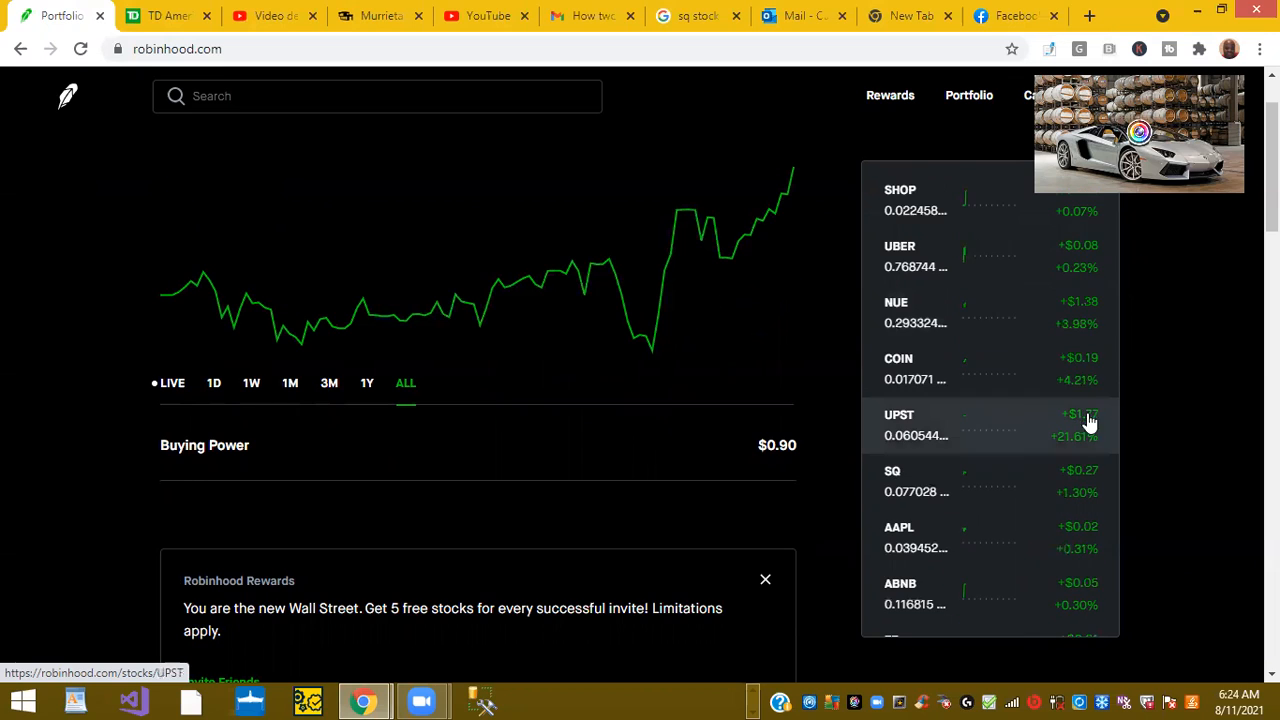
mouse_move(1004, 424)
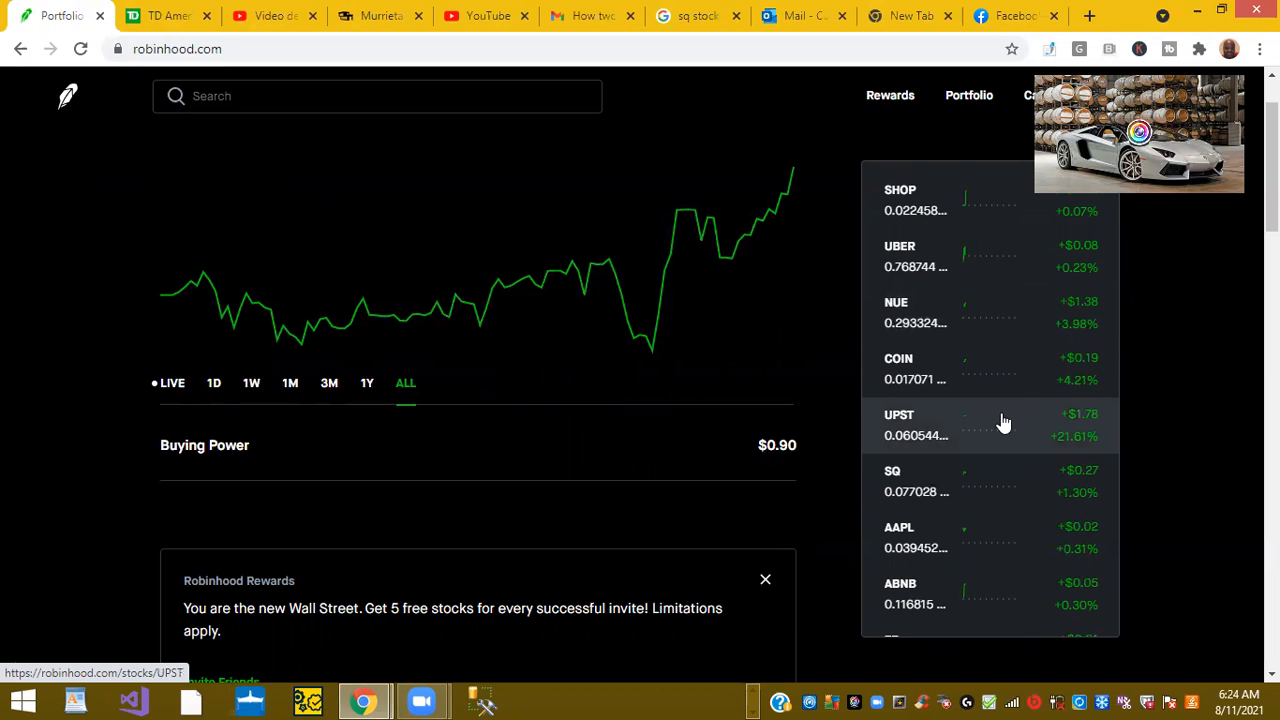
mouse_move(1110, 424)
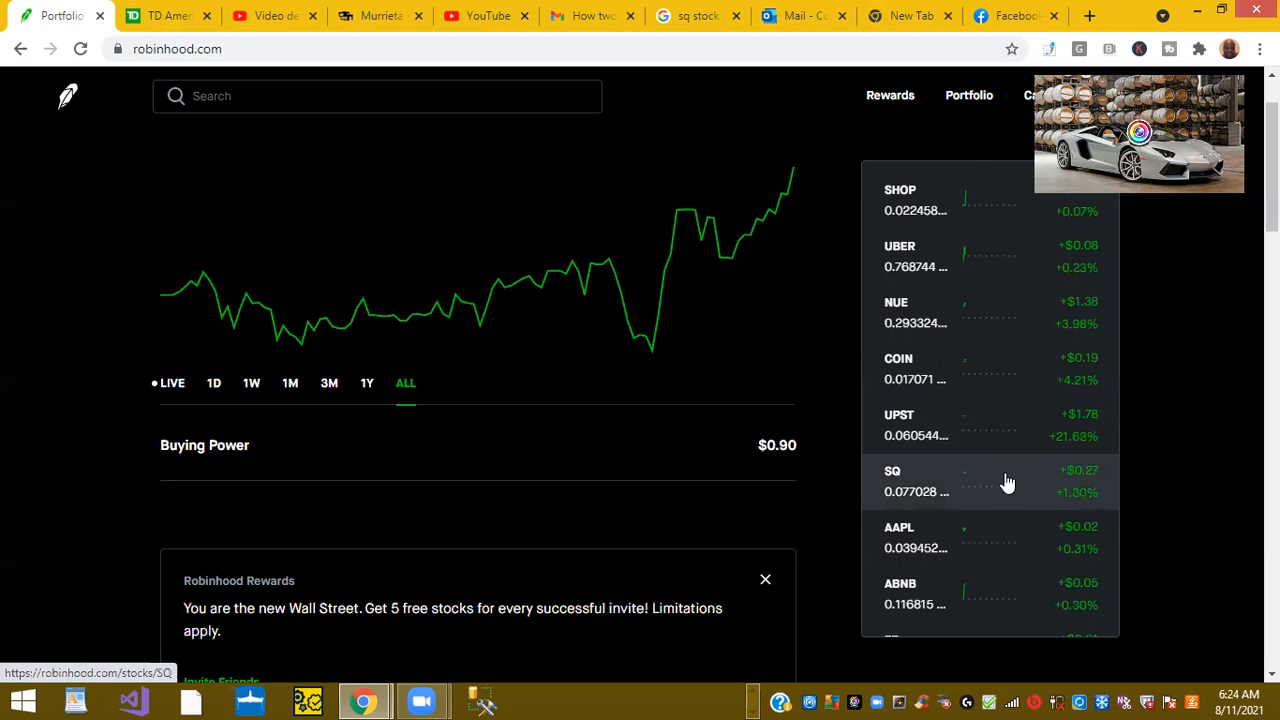
mouse_move(1128, 454)
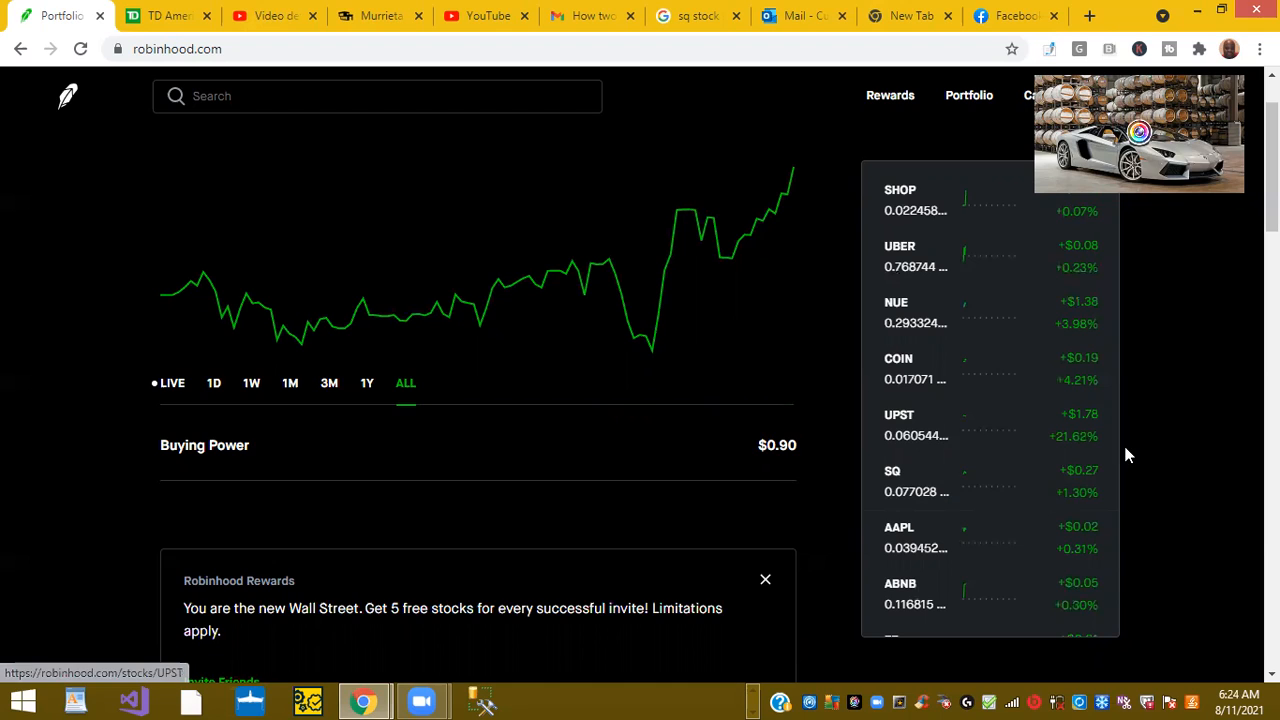
mouse_move(1112, 492)
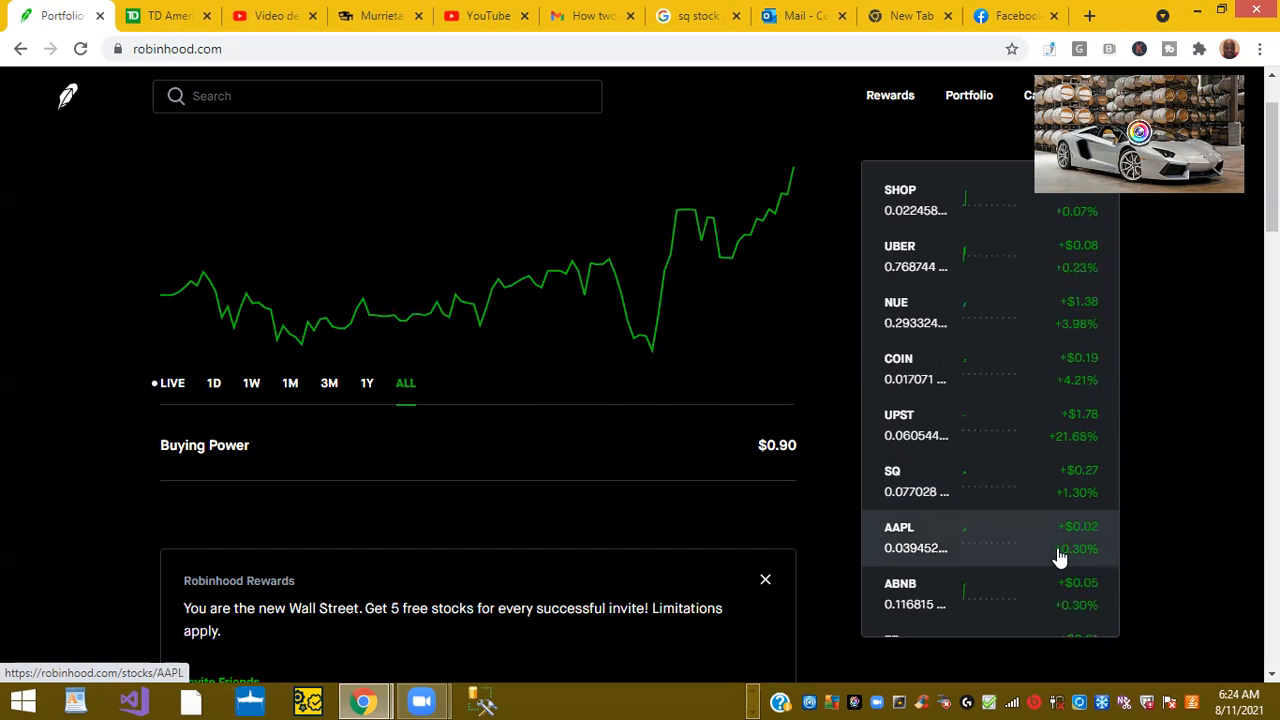
Continue to the Reuters and MarketWatch headlines and the Daily Movers list with Fulcrum Therapeutics and Lightning eMotors.
scroll("down", 3)
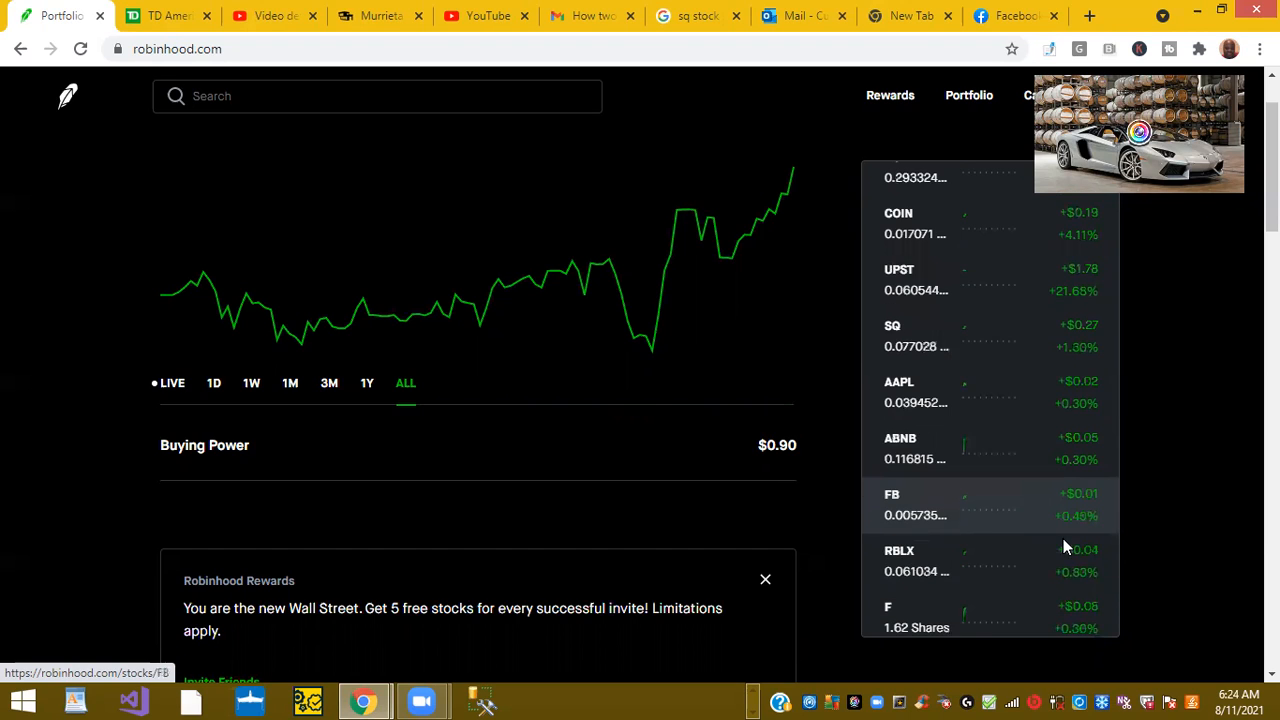
scroll("down", 3)
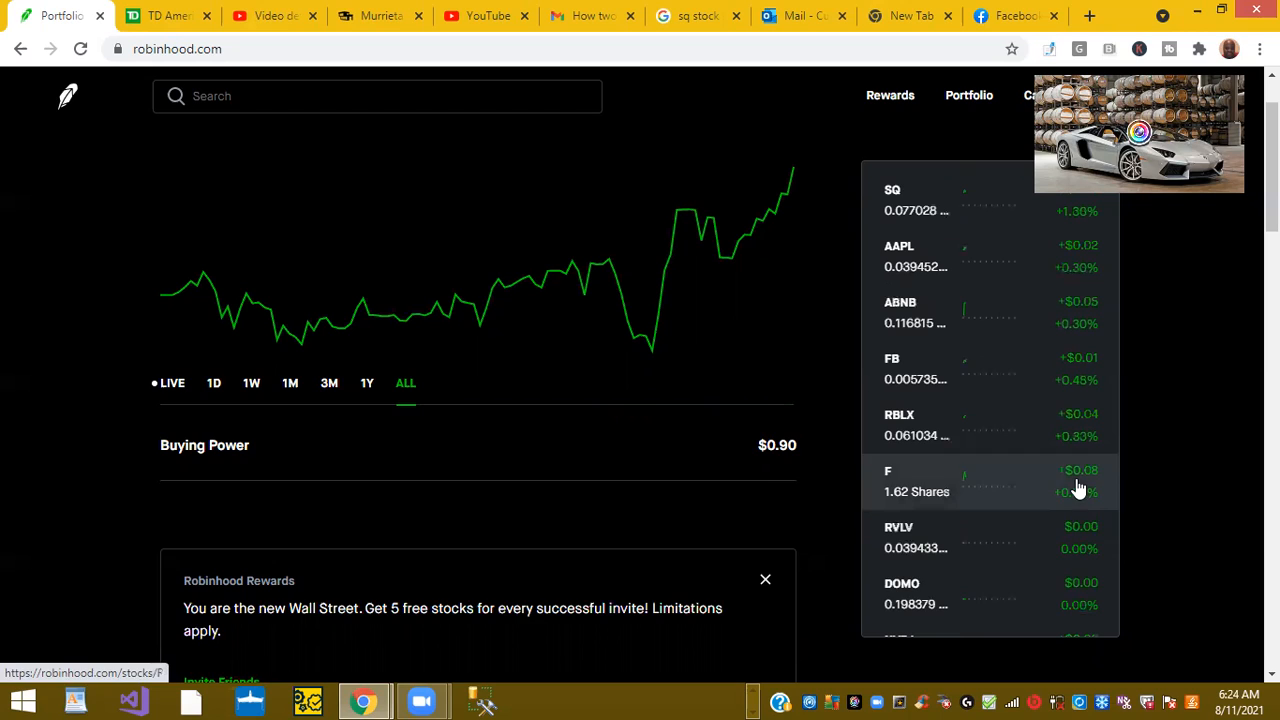
mouse_move(1050, 492)
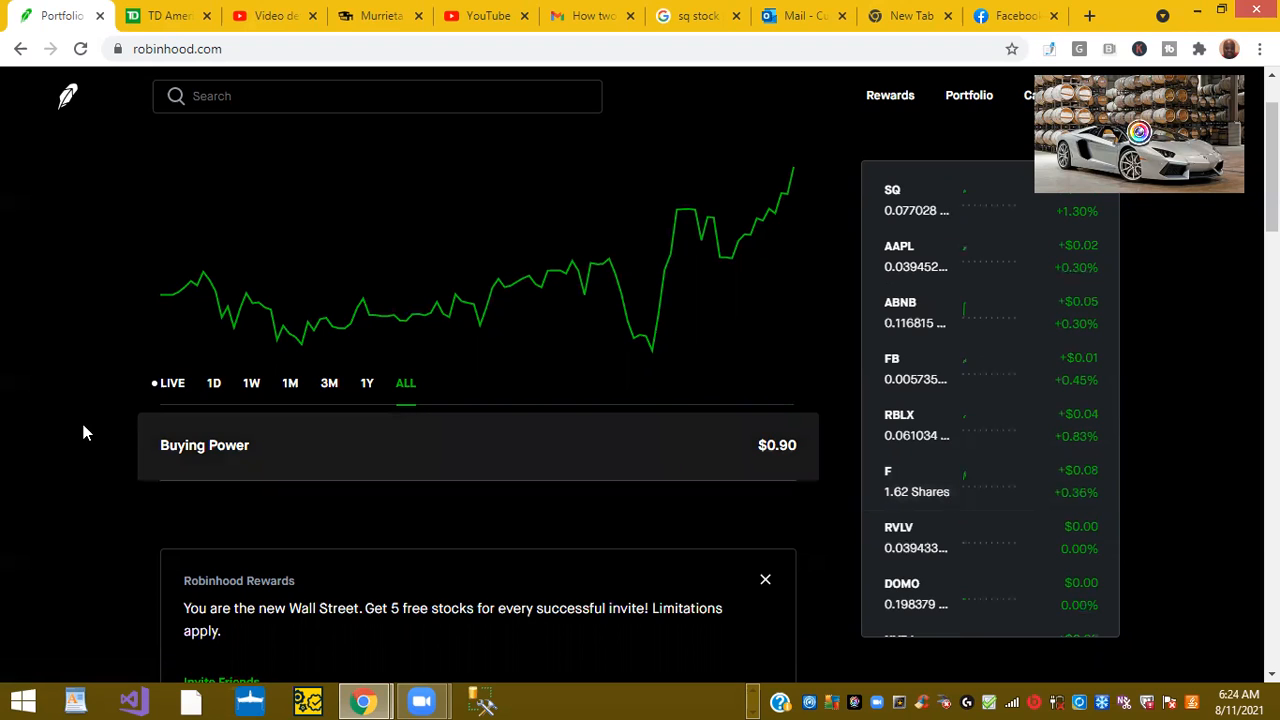
scroll("down", 3)
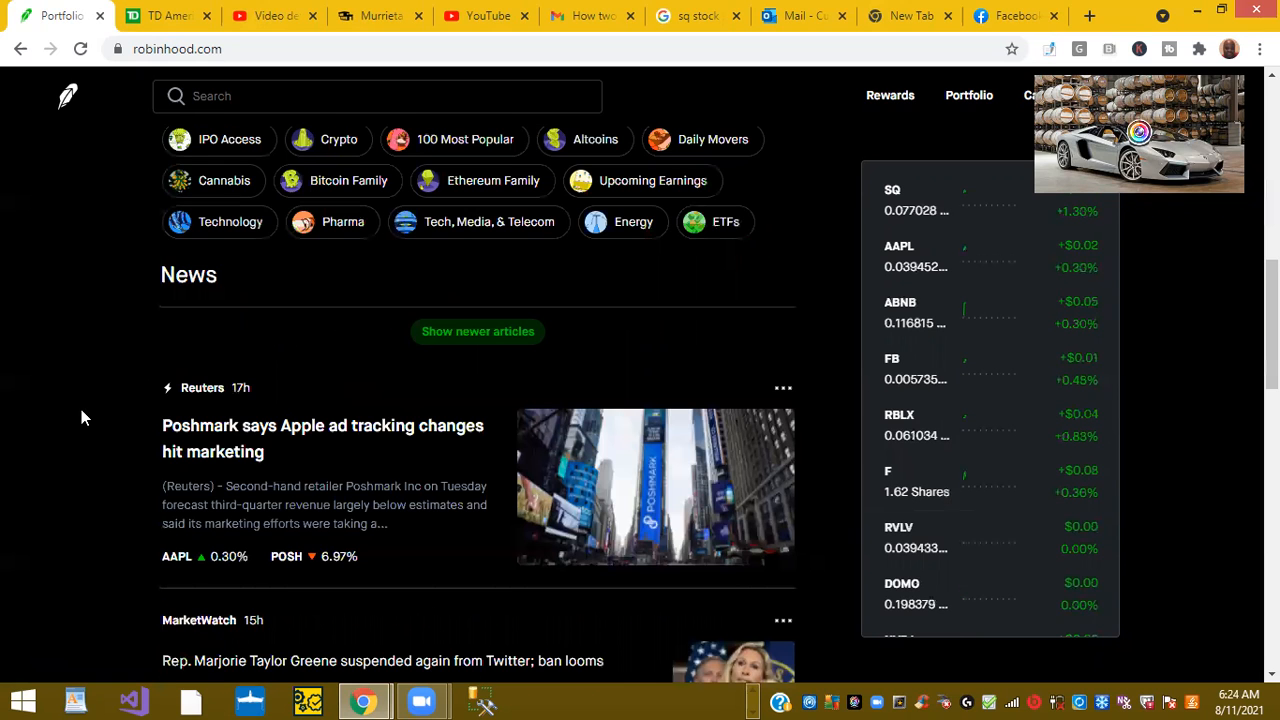
scroll("down", 3)
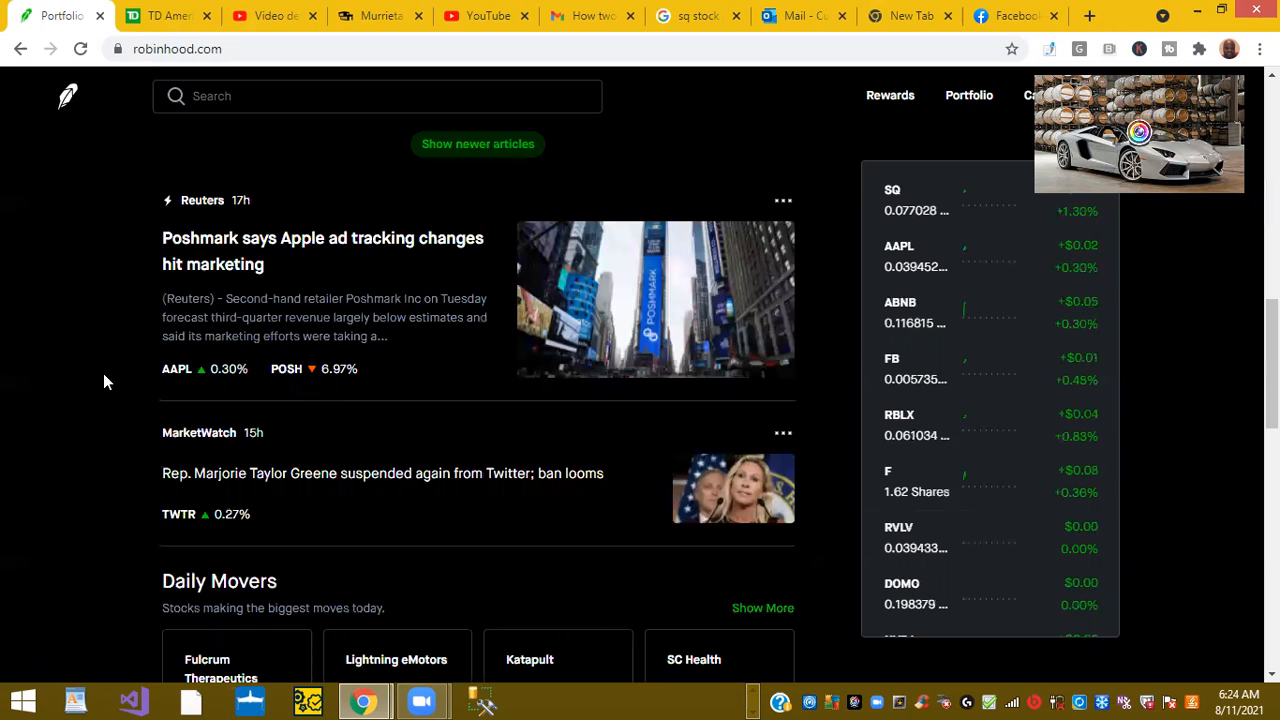
mouse_move(164, 242)
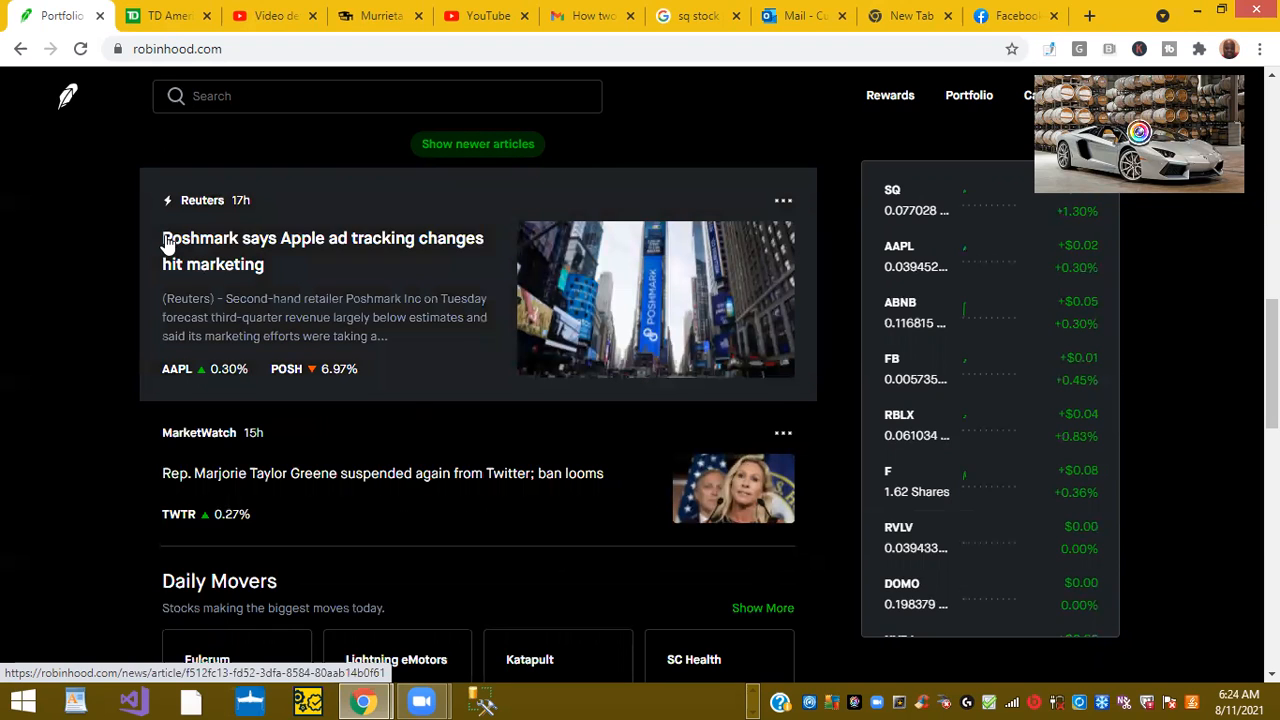
mouse_move(166, 288)
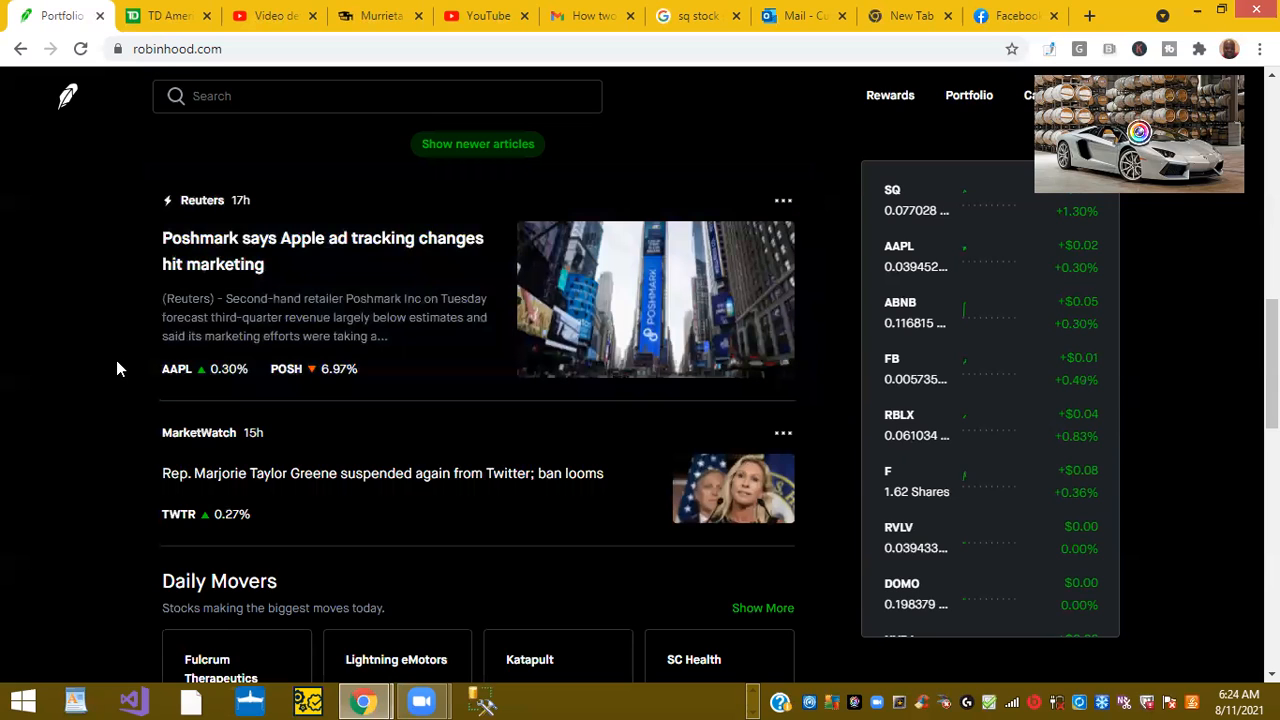
mouse_move(130, 362)
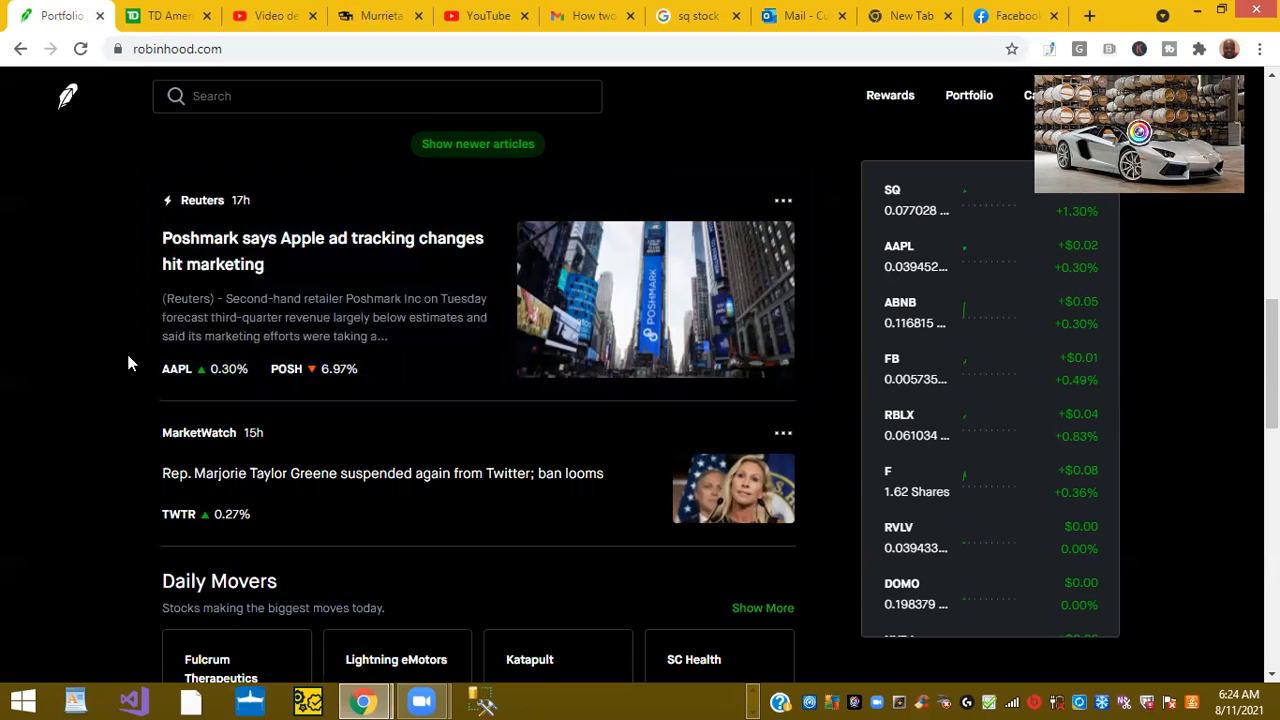
scroll("down", 3)
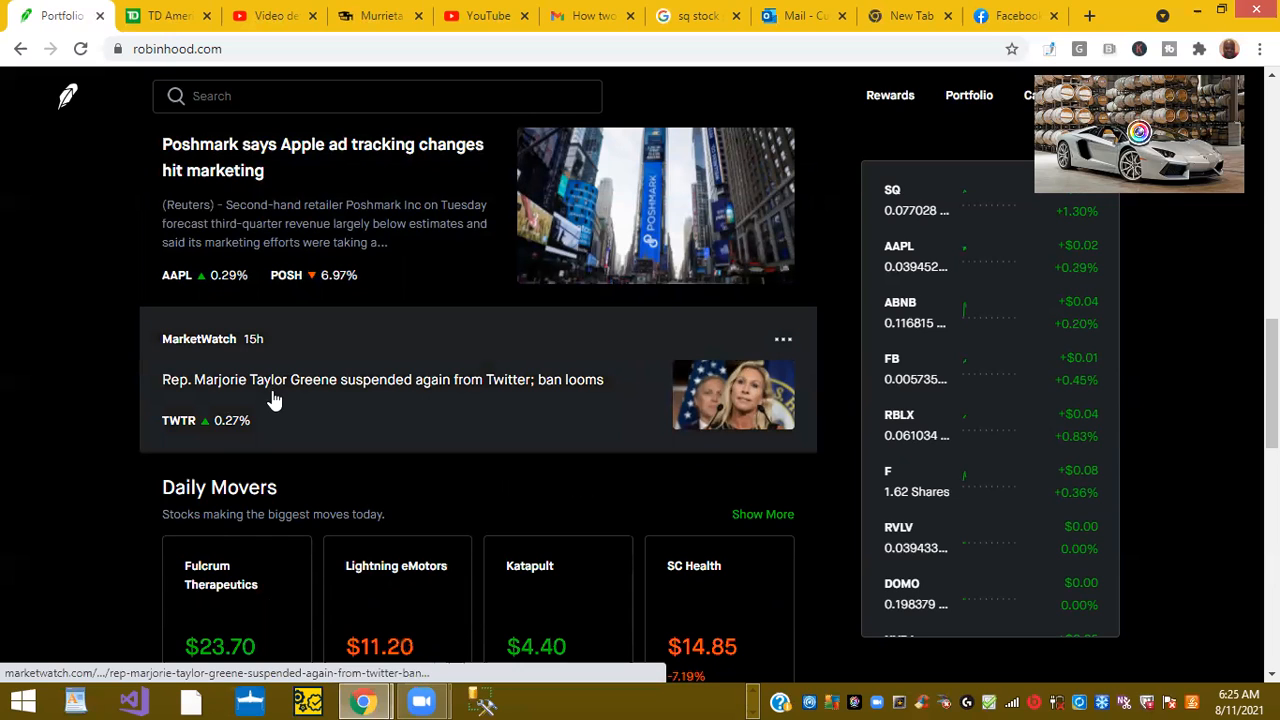
mouse_move(510, 410)
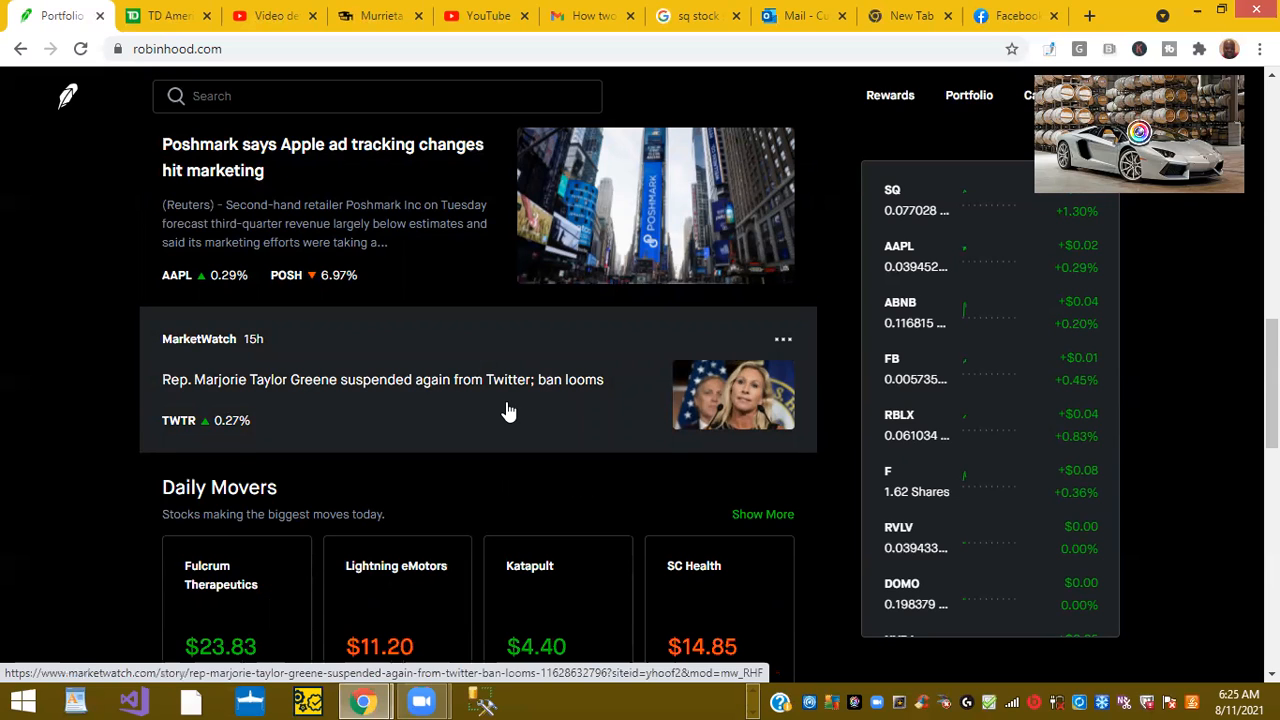
scroll("down", 3)
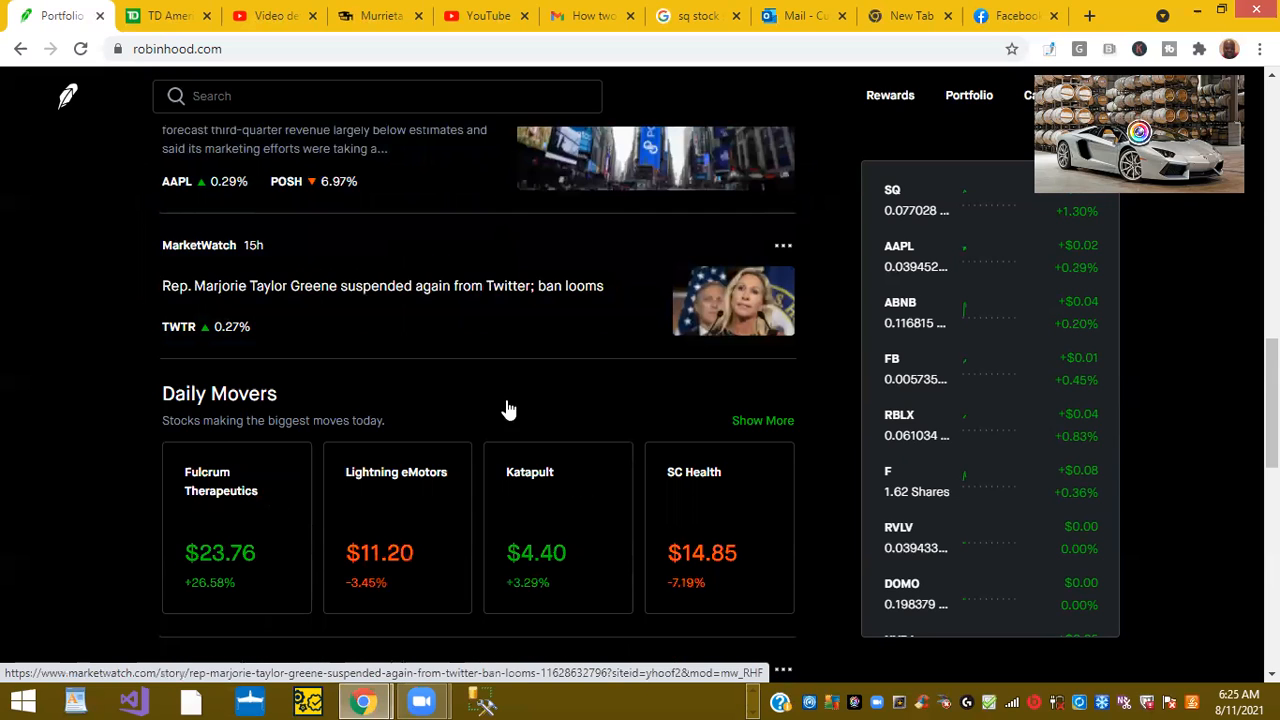
scroll("down", 3)
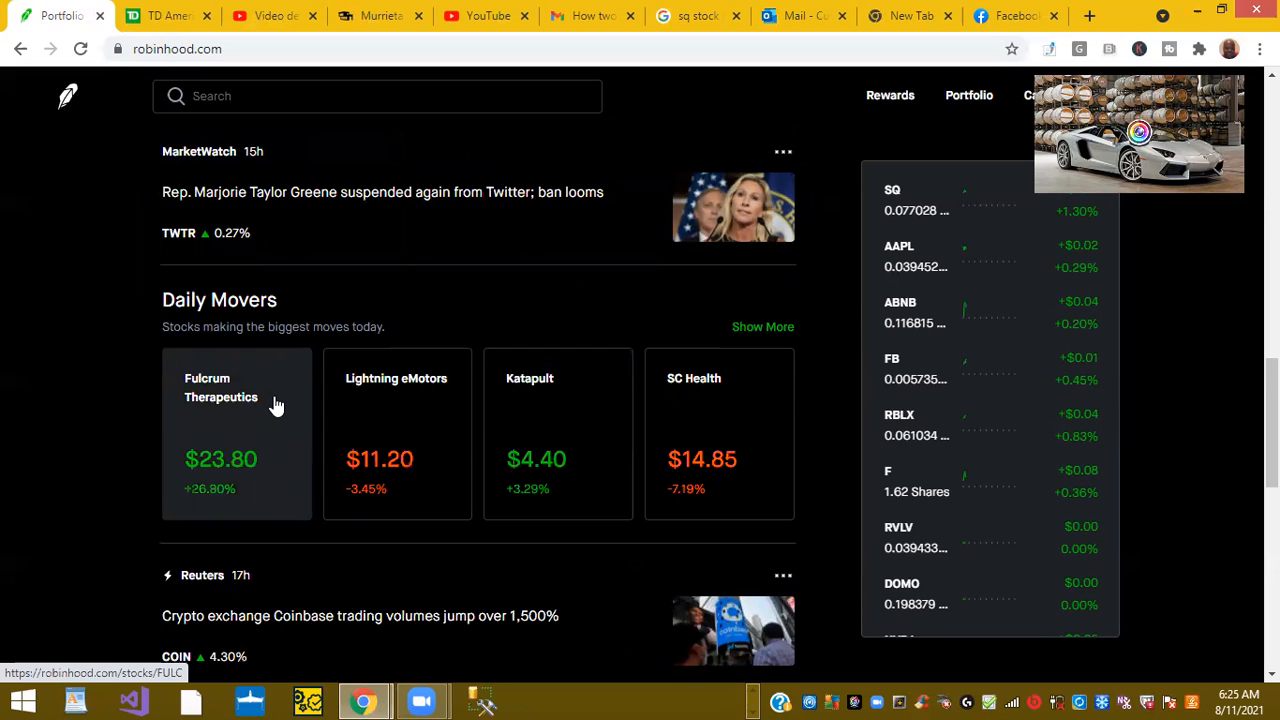
mouse_move(390, 408)
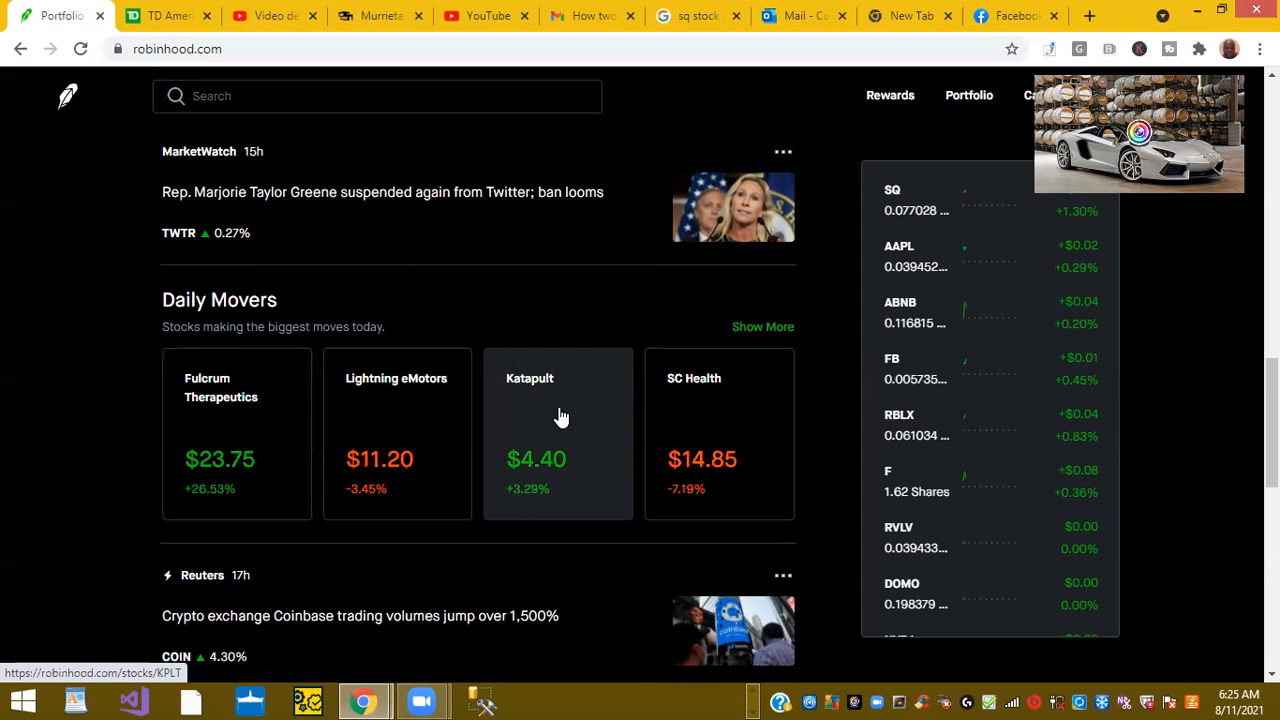
mouse_move(696, 392)
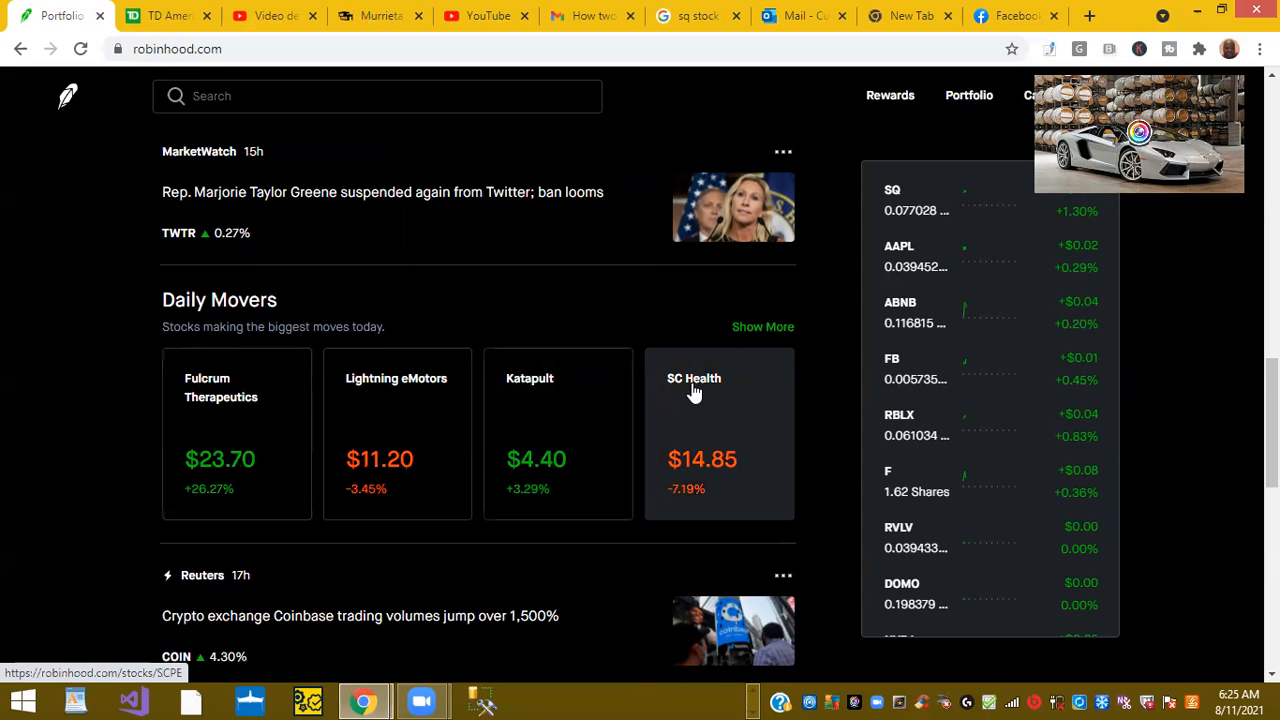
Scroll the home feed past Daily Movers to the later news stories, including the Alcoa and Nucor item.
scroll("down", 3)
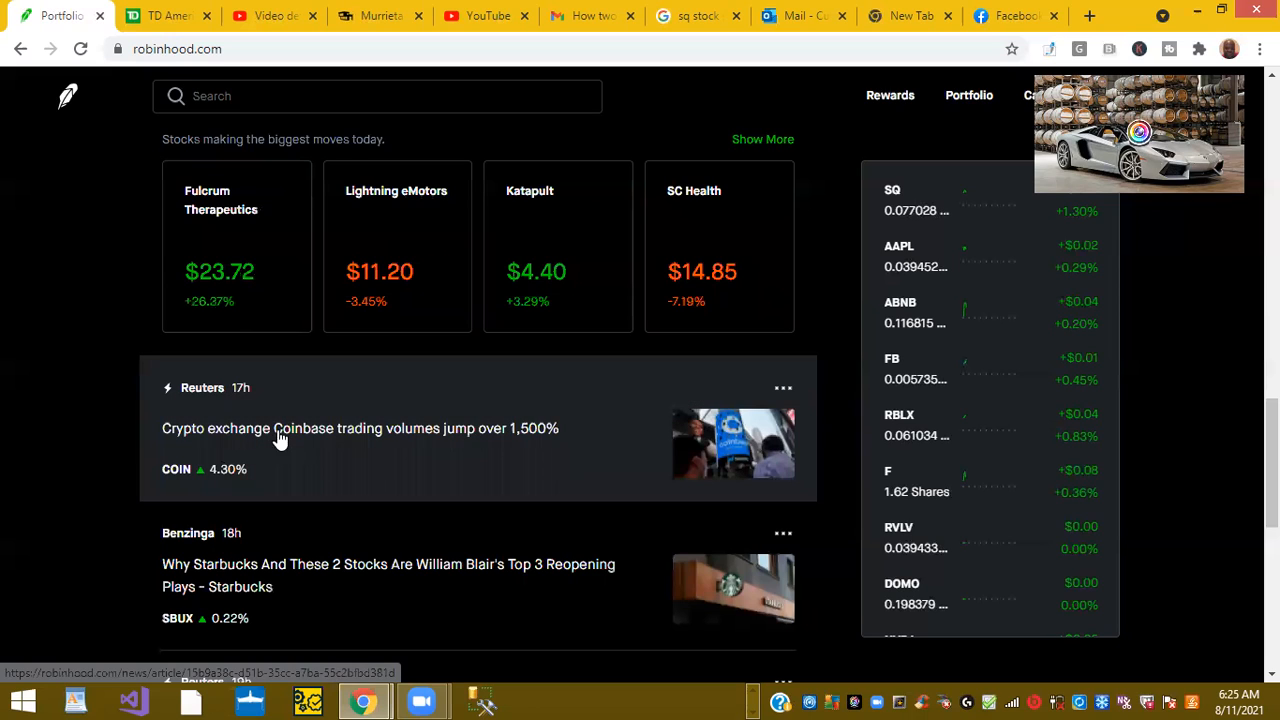
mouse_move(500, 438)
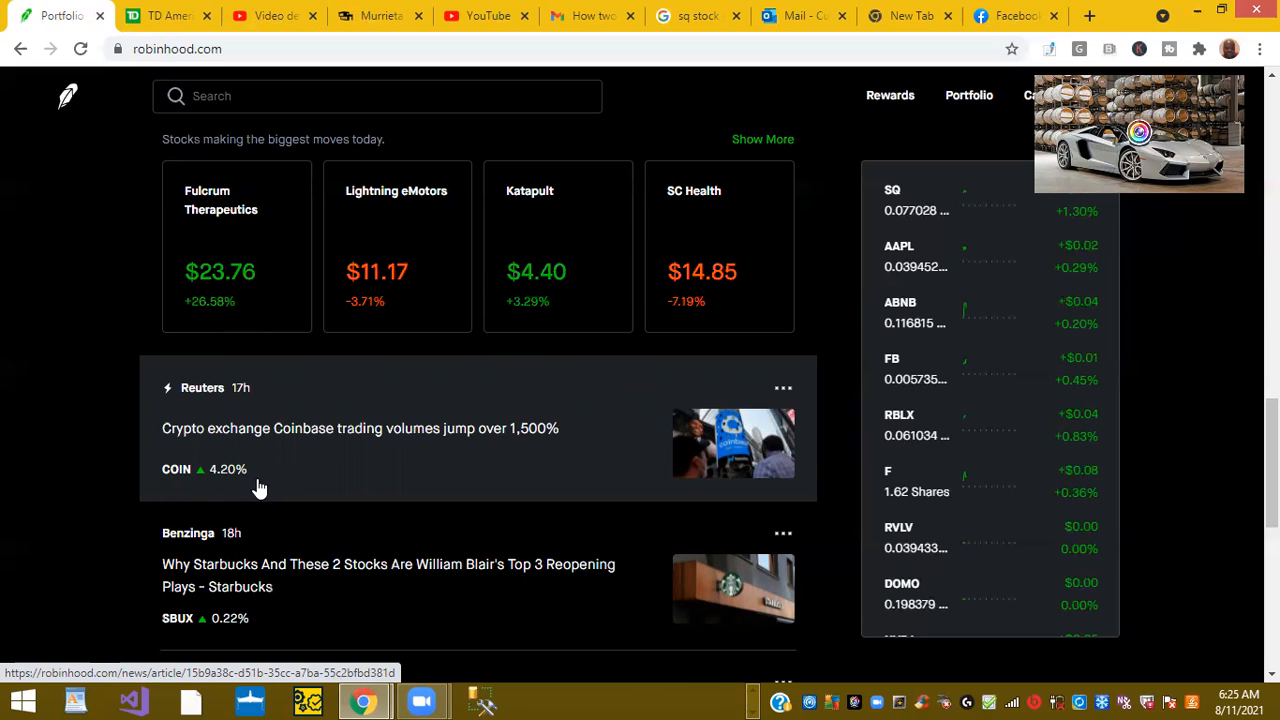
mouse_move(348, 462)
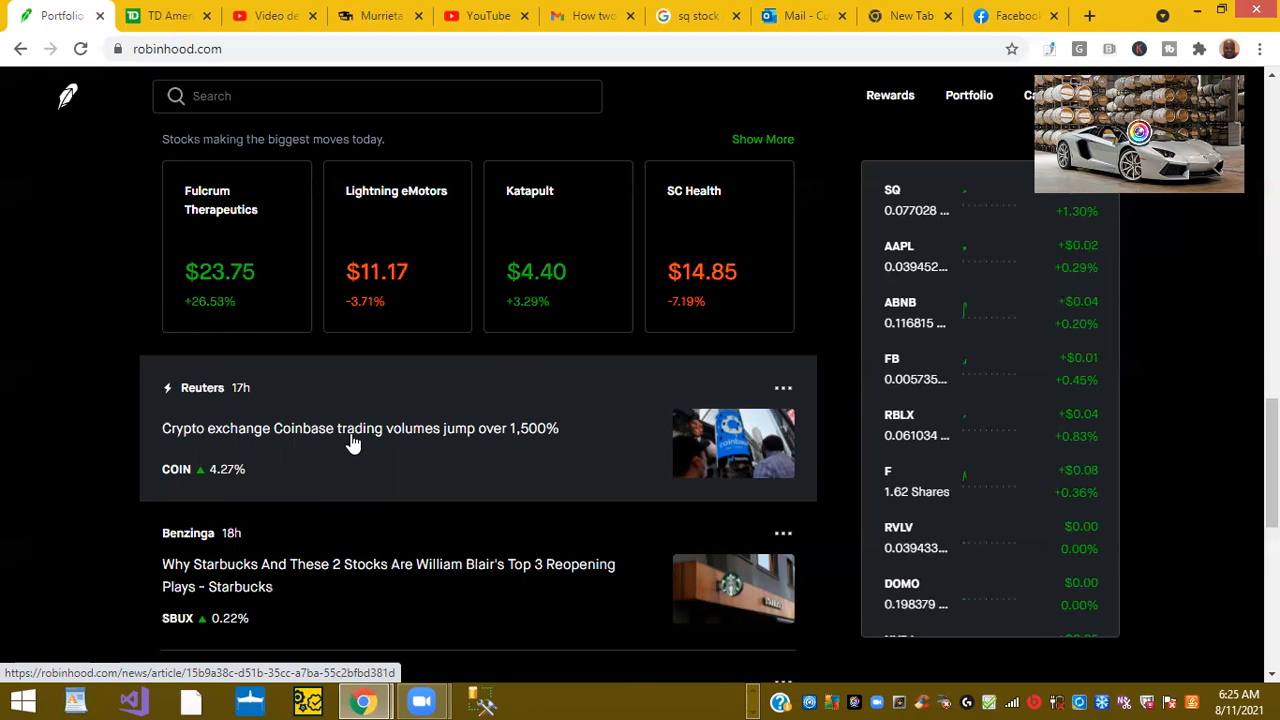
scroll("down", 3)
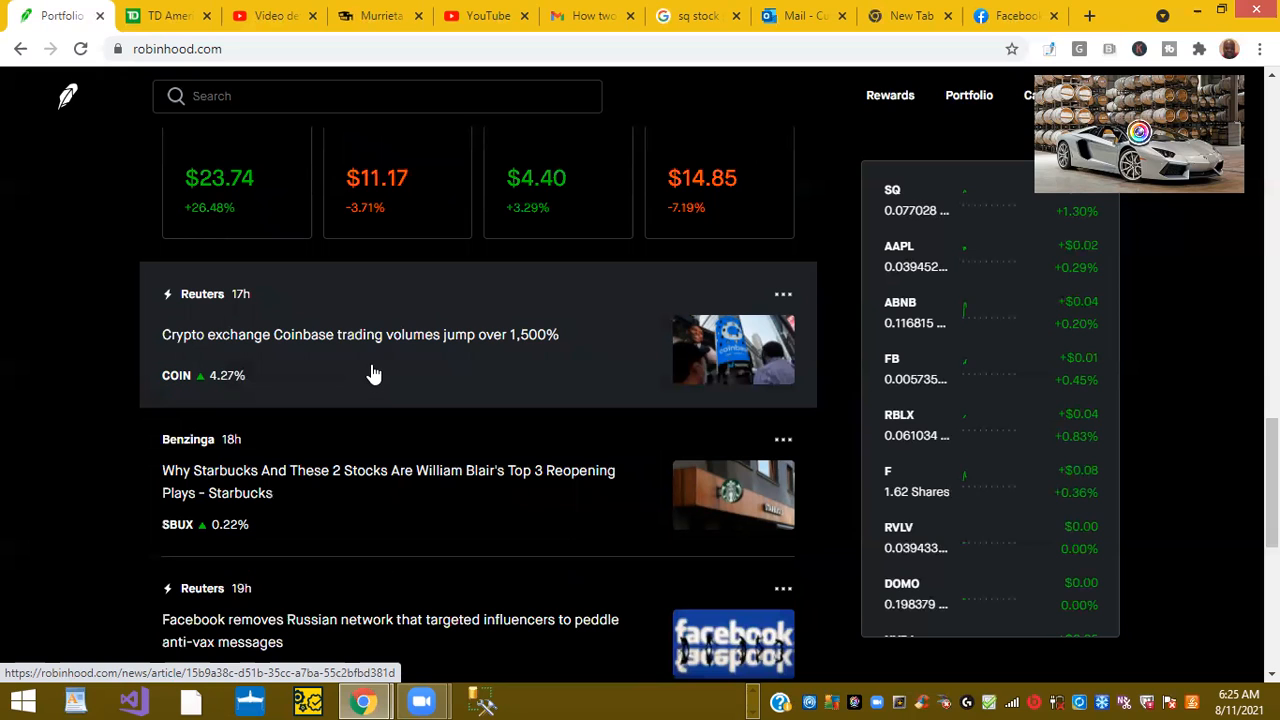
scroll("down", 3)
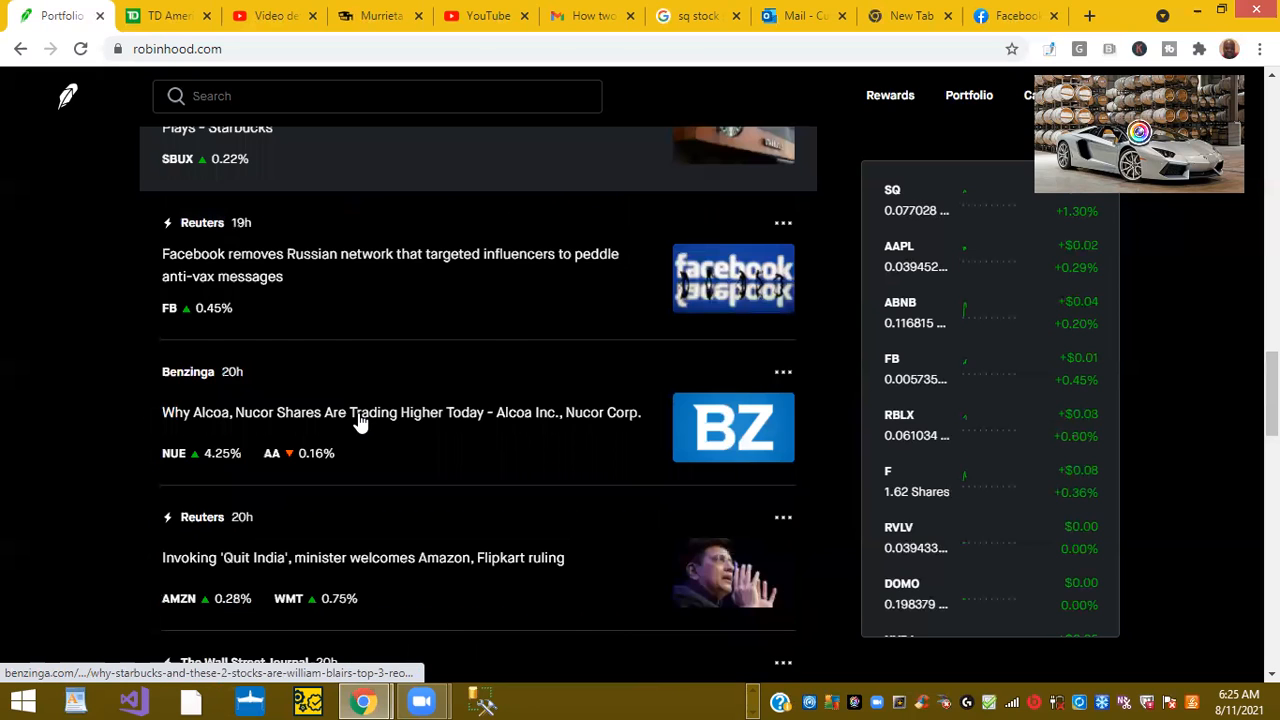
scroll("down", 3)
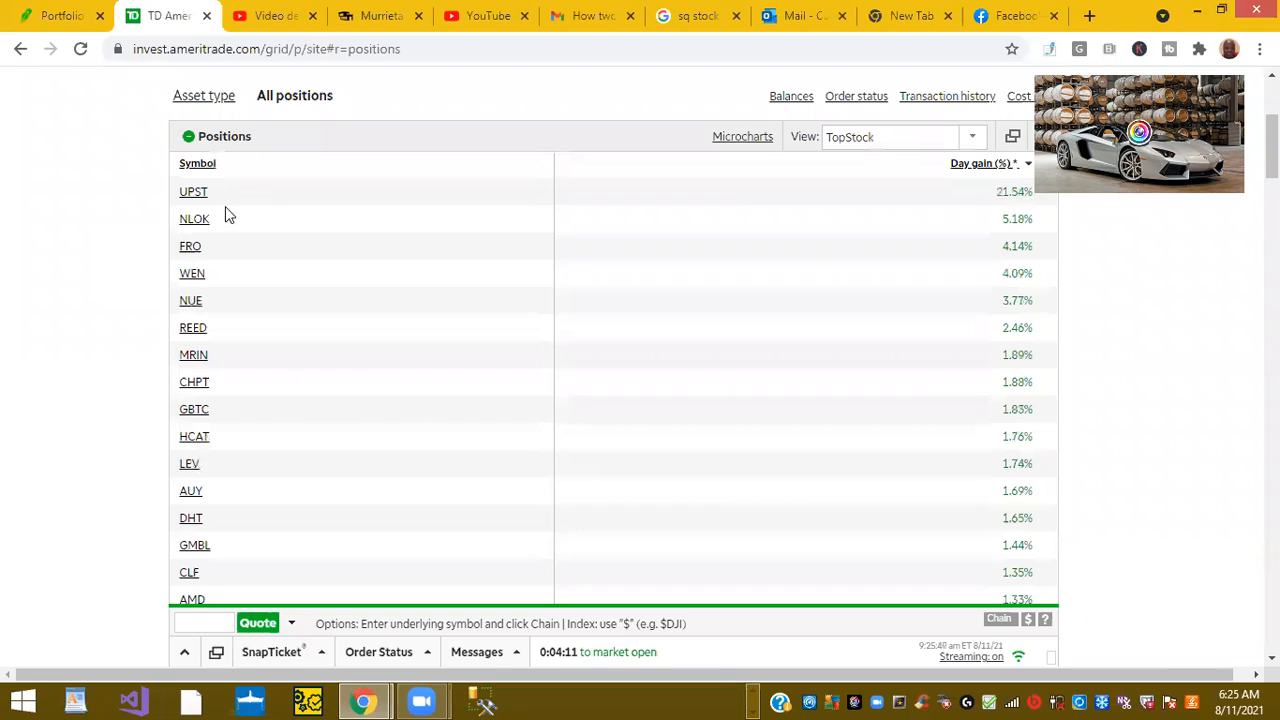
View TD Ameritrade quote cards for UPST, NLOK, WEN, NUE and CHPT, ending on ChargePoint at $26.67 (+2.53%).
left_click(192, 192)
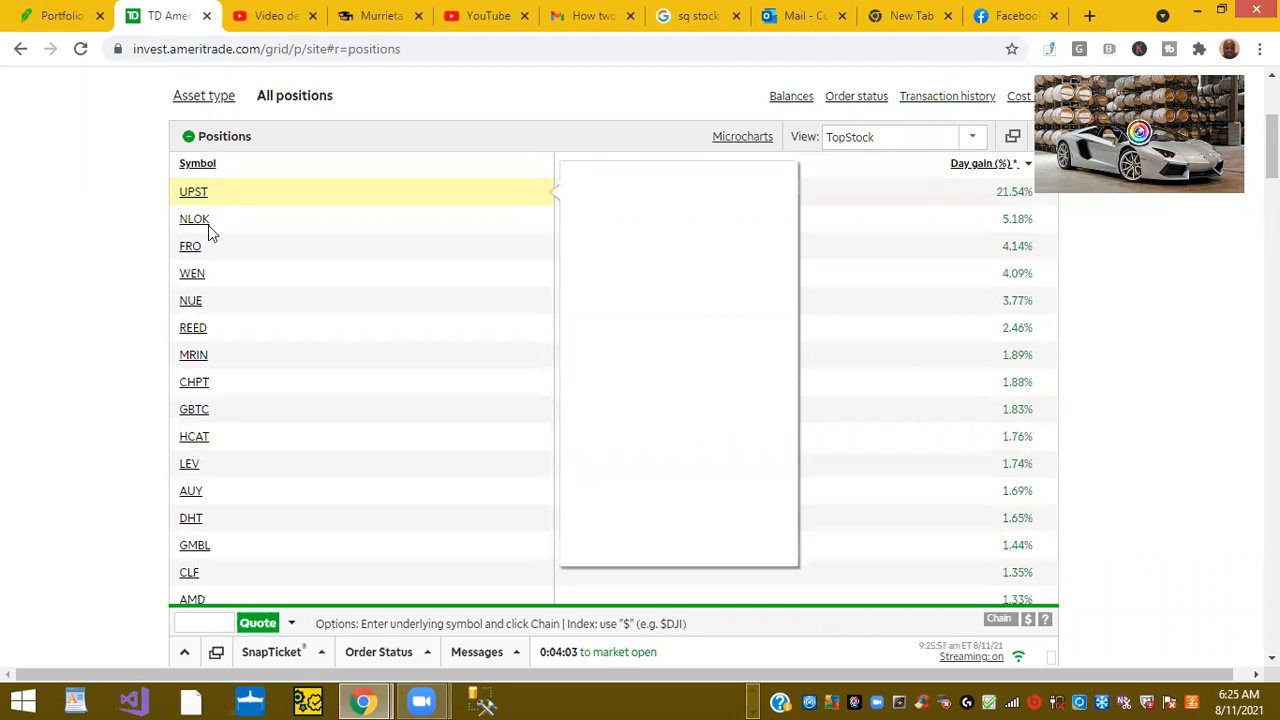
left_click(194, 218)
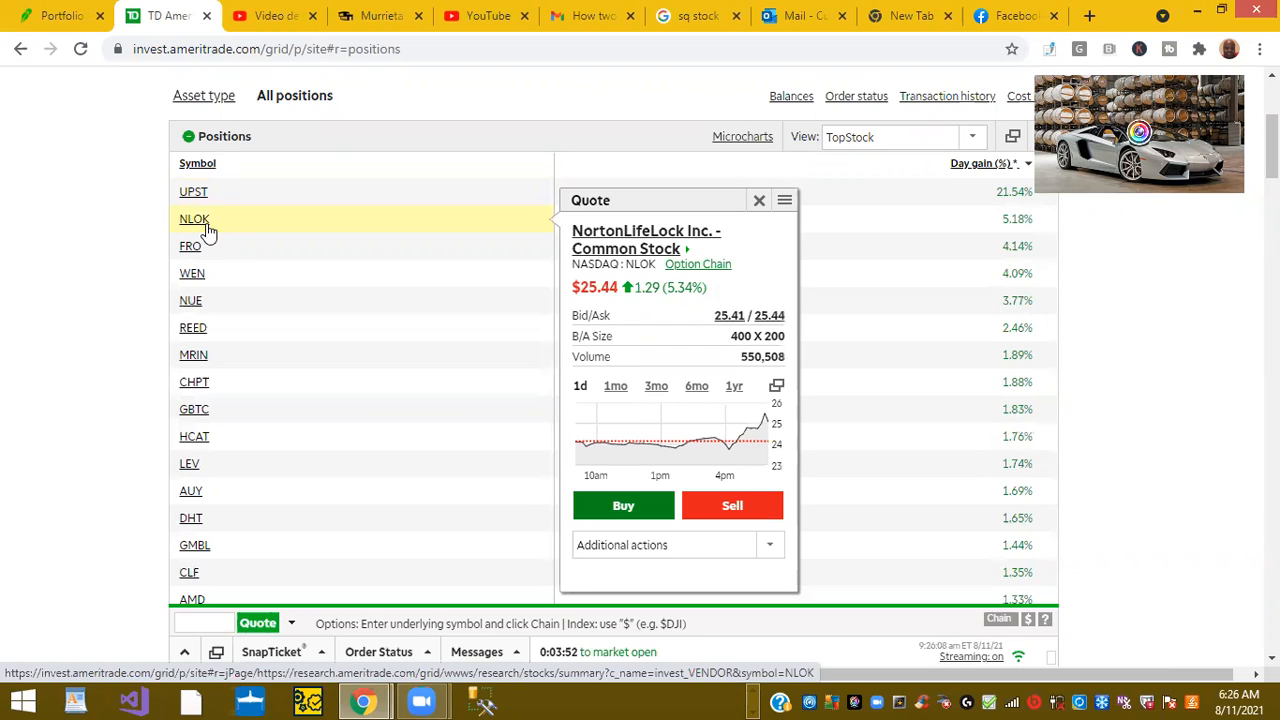
mouse_move(208, 284)
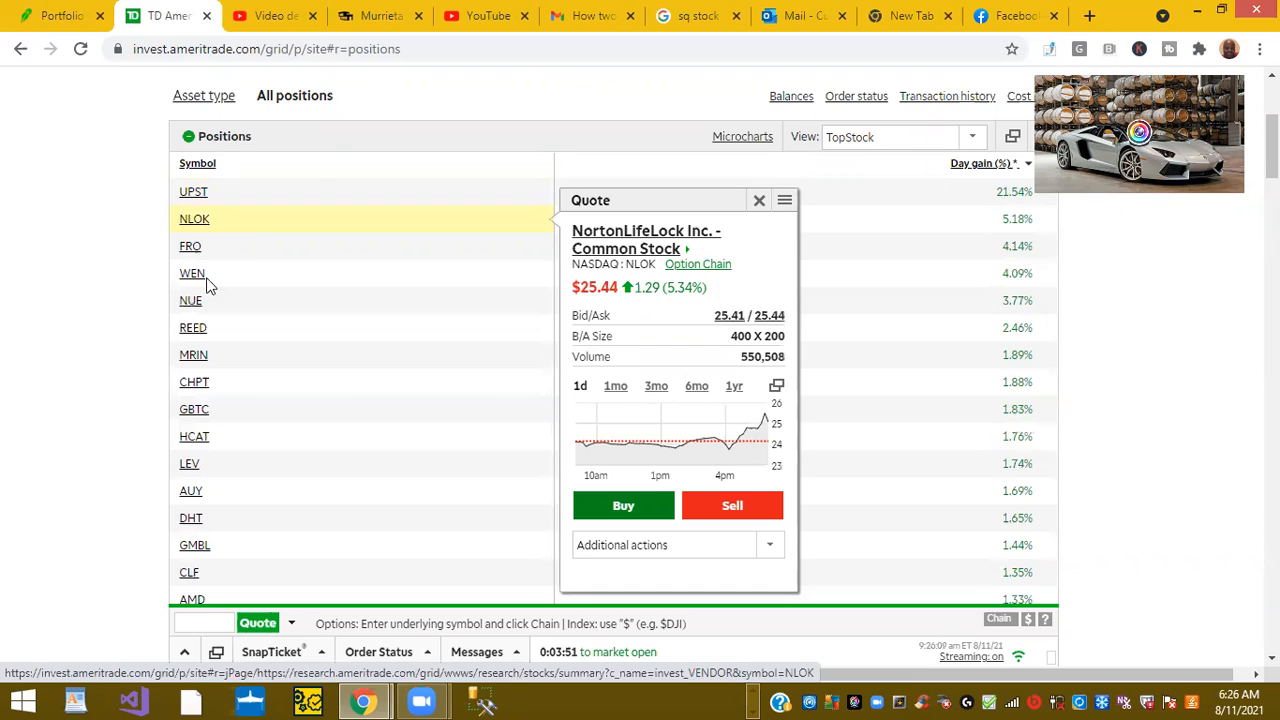
left_click(192, 272)
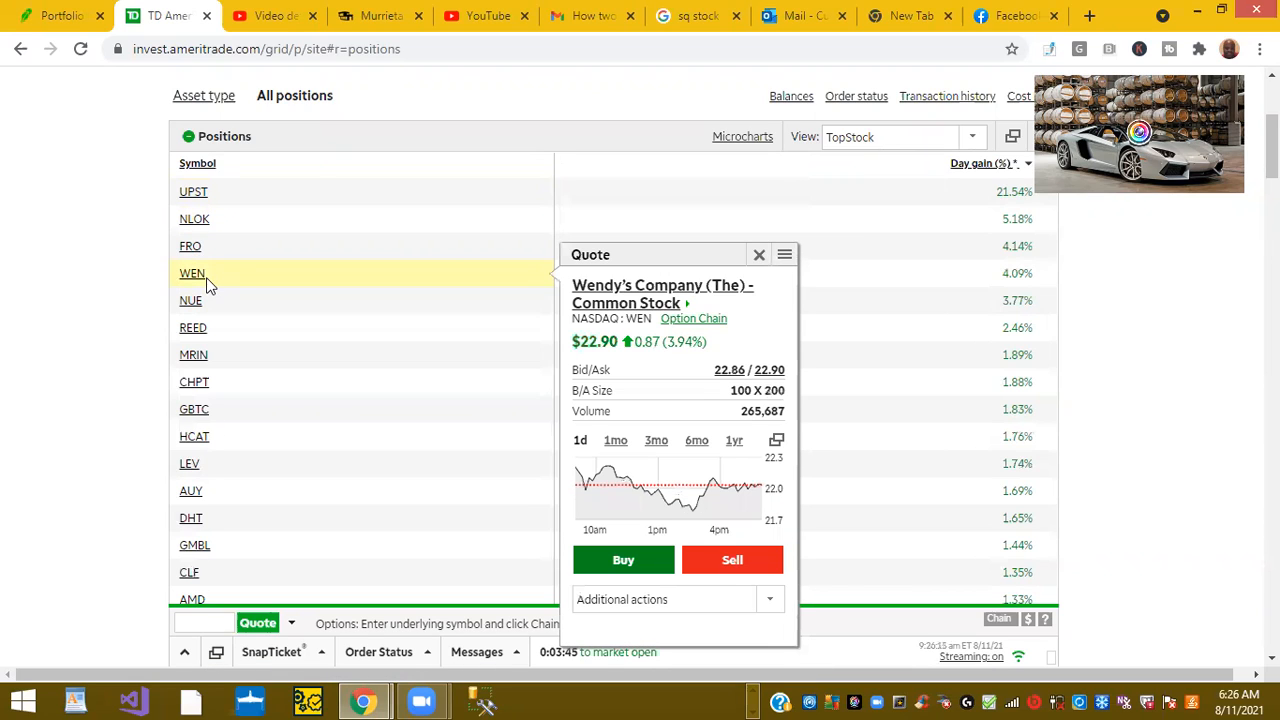
left_click(190, 300)
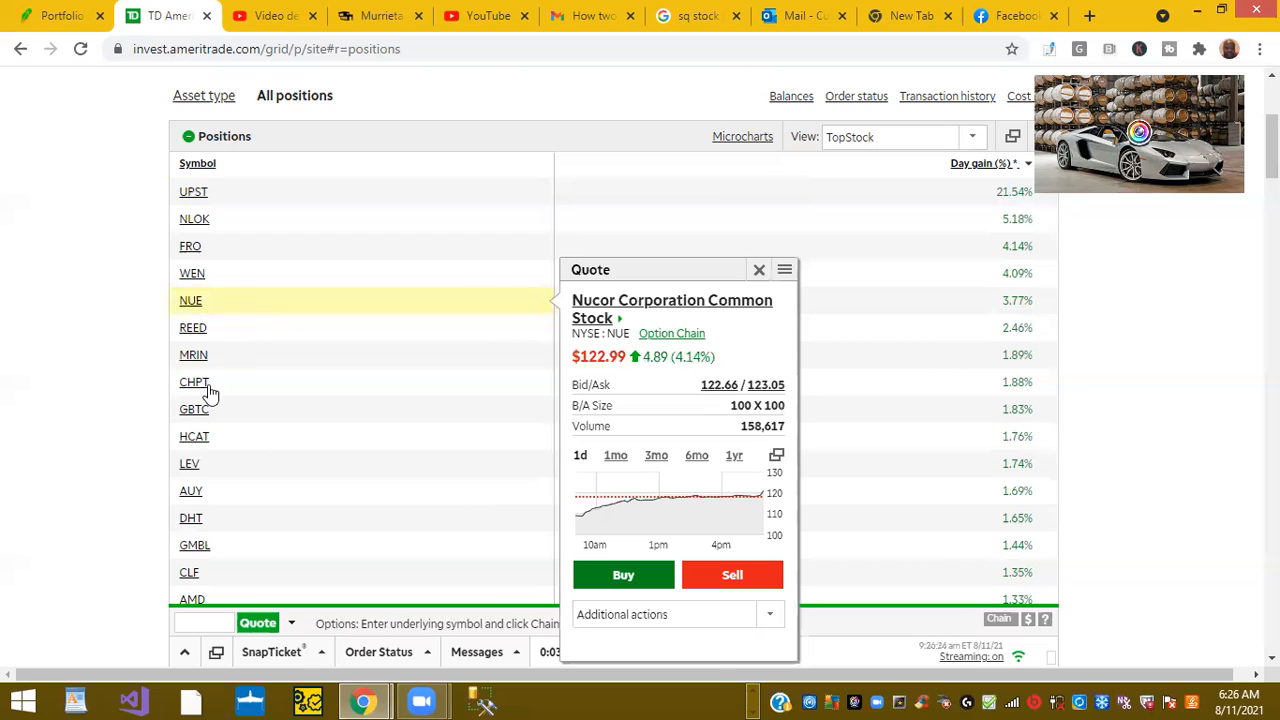
left_click(194, 382)
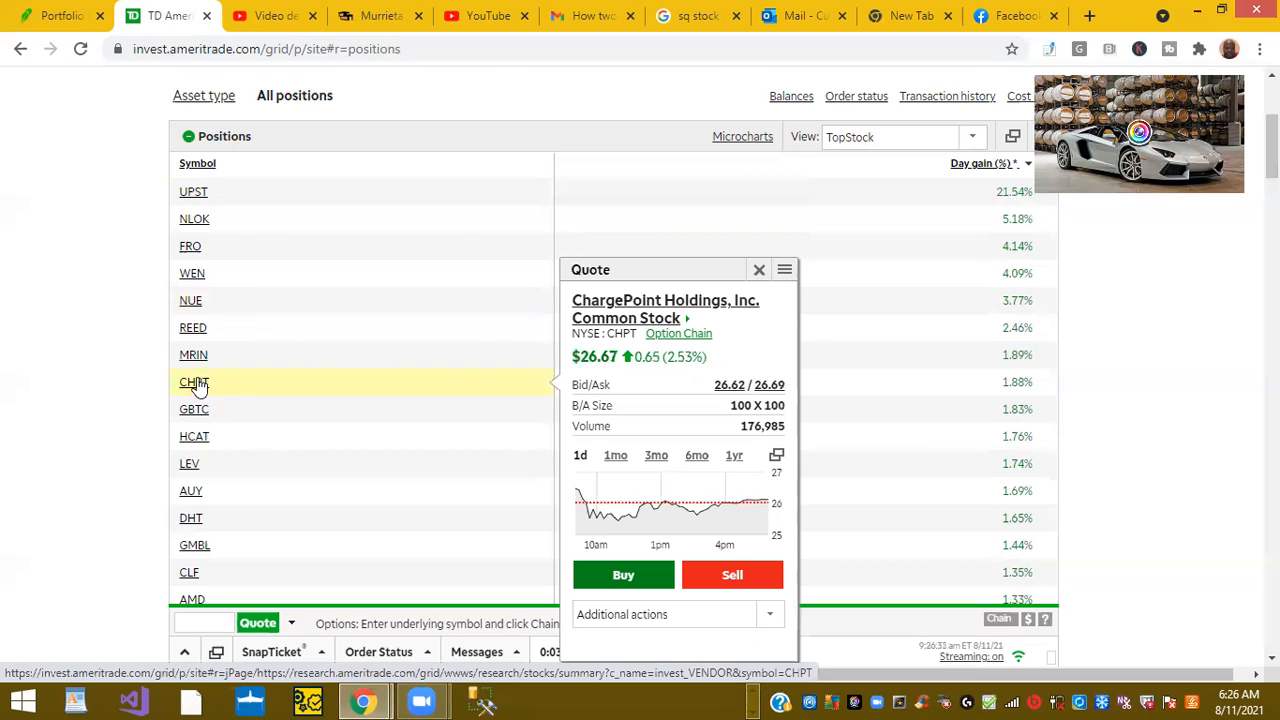
mouse_move(212, 462)
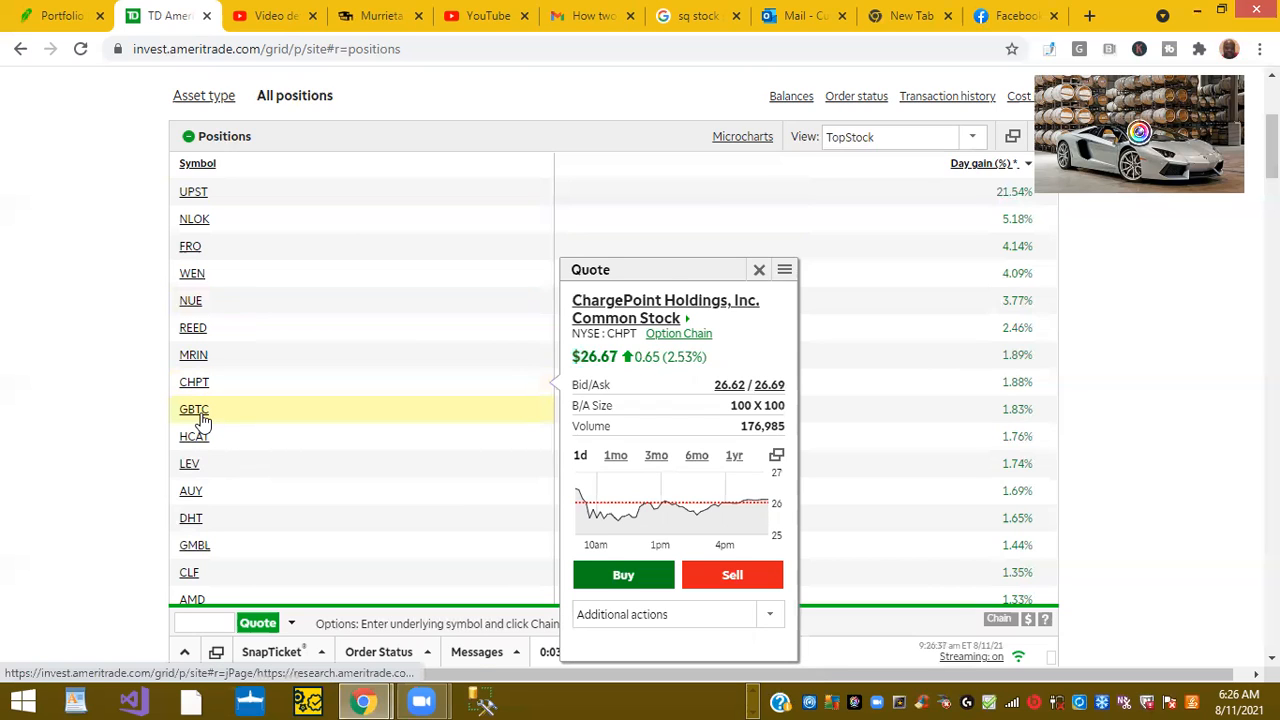
left_click(194, 408)
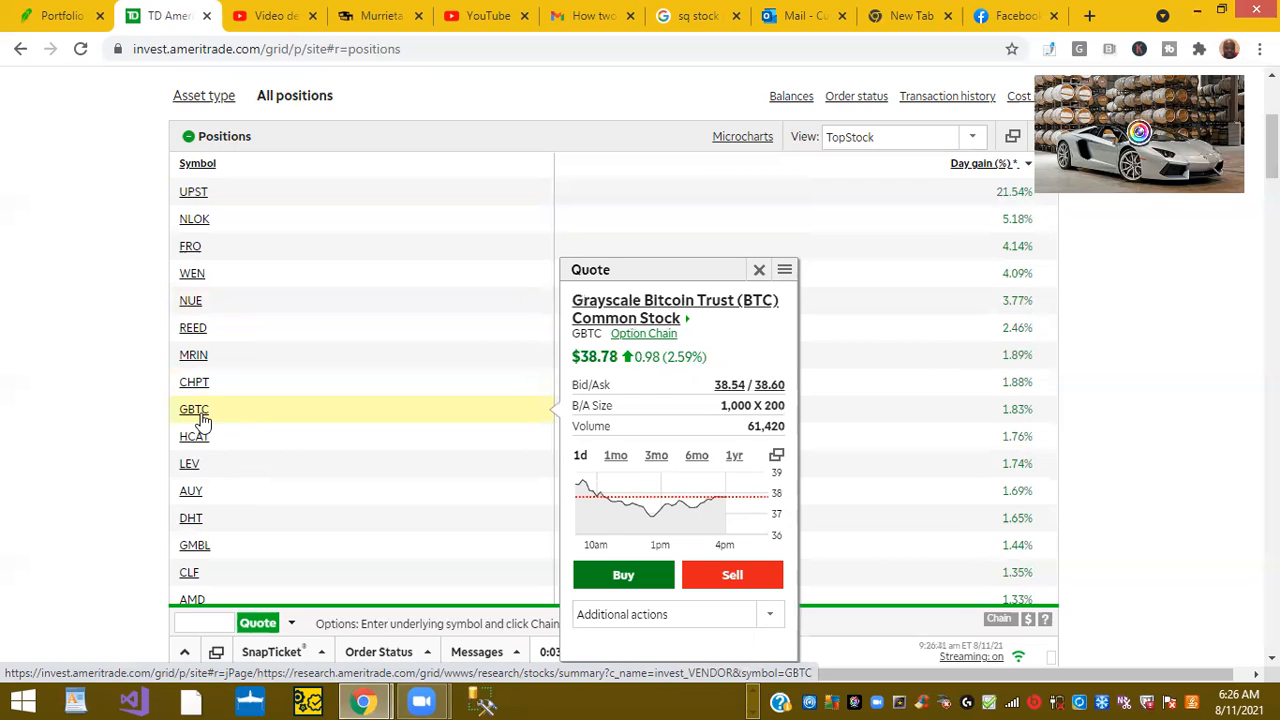
mouse_move(230, 556)
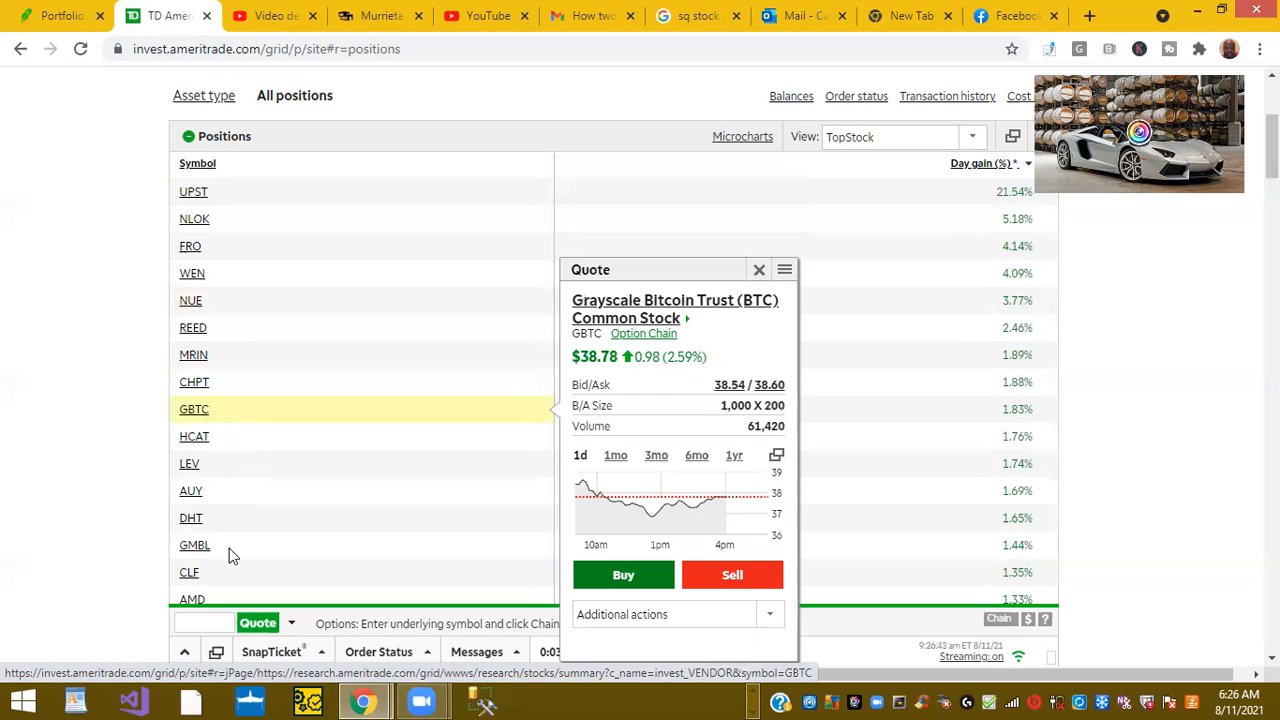
left_click(188, 572)
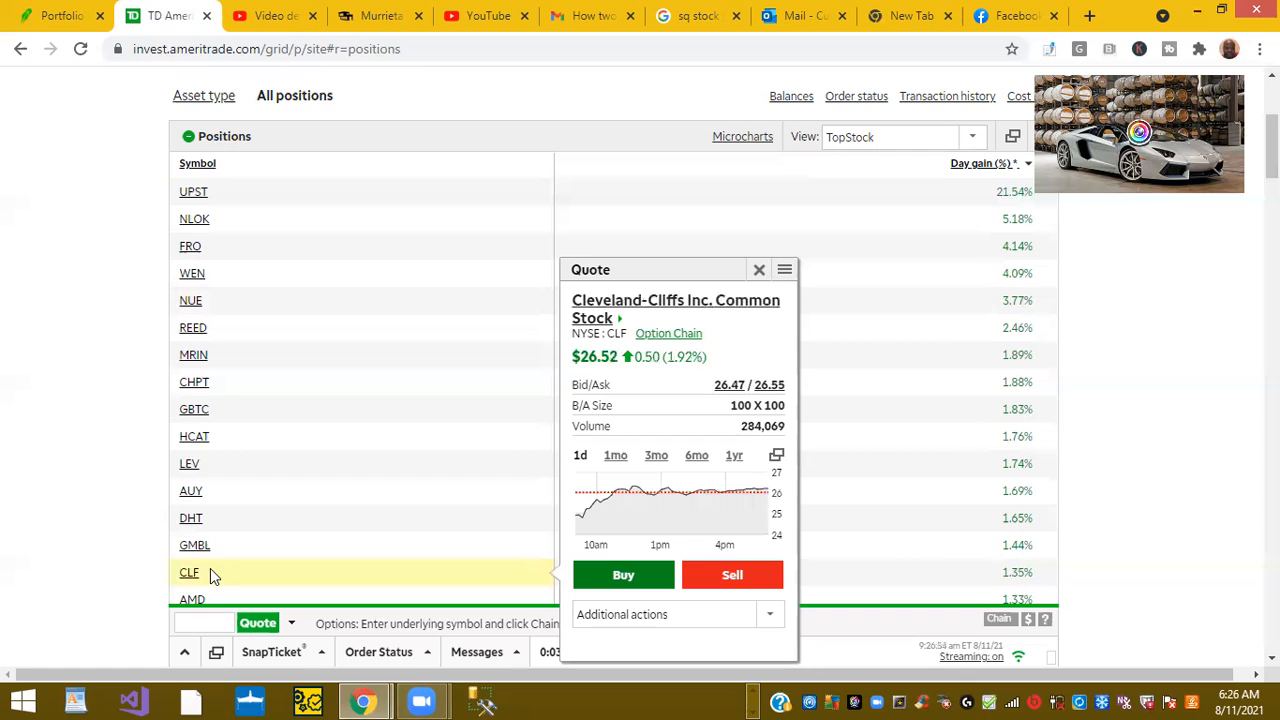
left_click(196, 472)
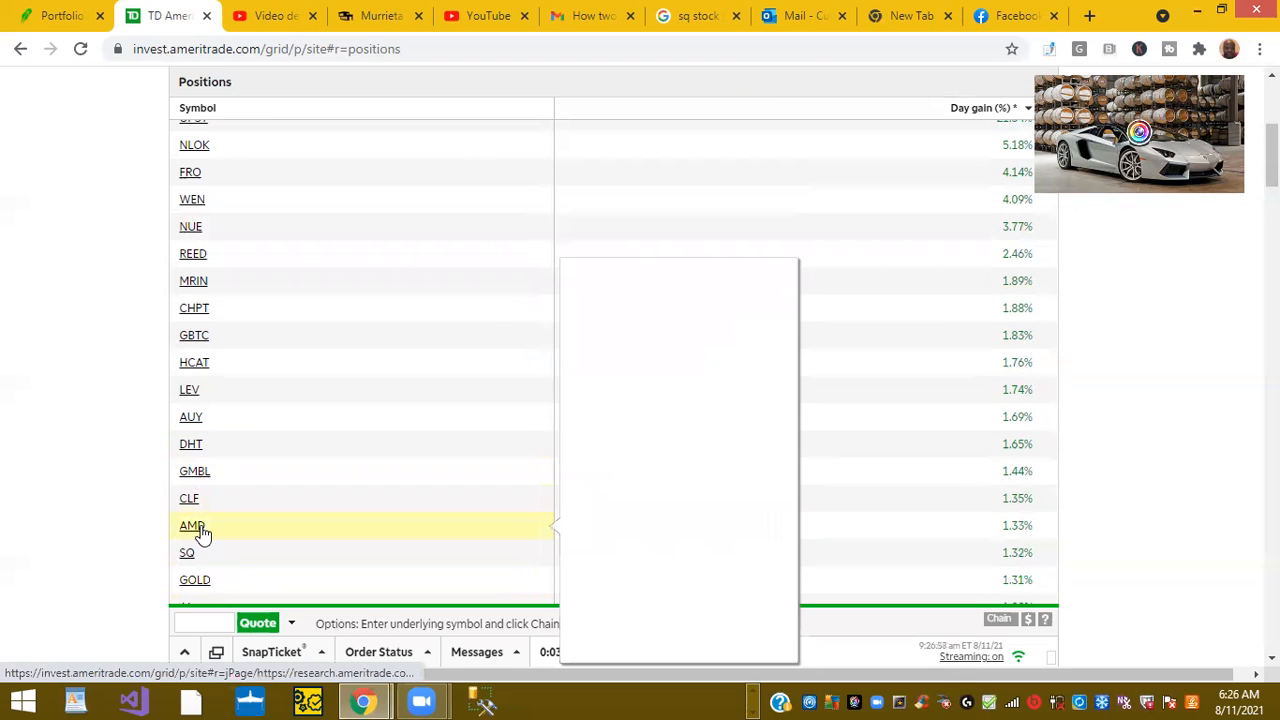
left_click(192, 524)
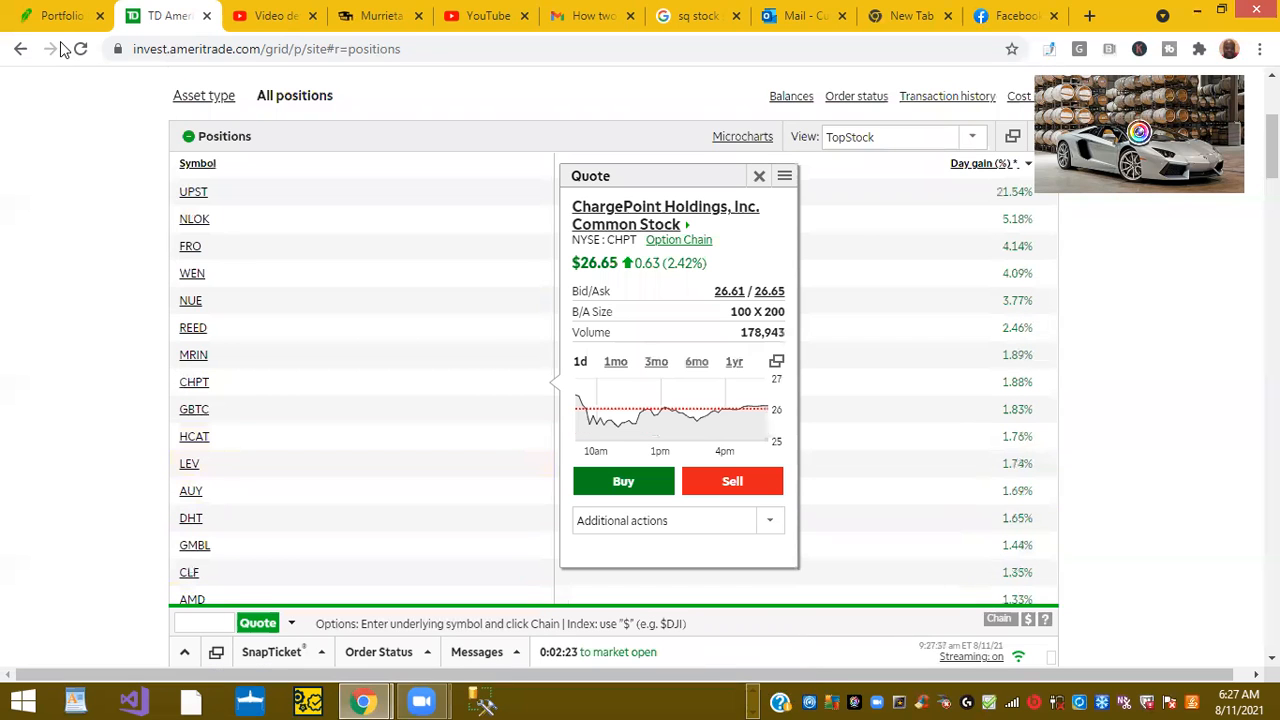
Return to the Robinhood tab and scroll the watchlist to SHOP, UBER, NUE, COIN and UPST (+22.61%).
left_click(56, 16)
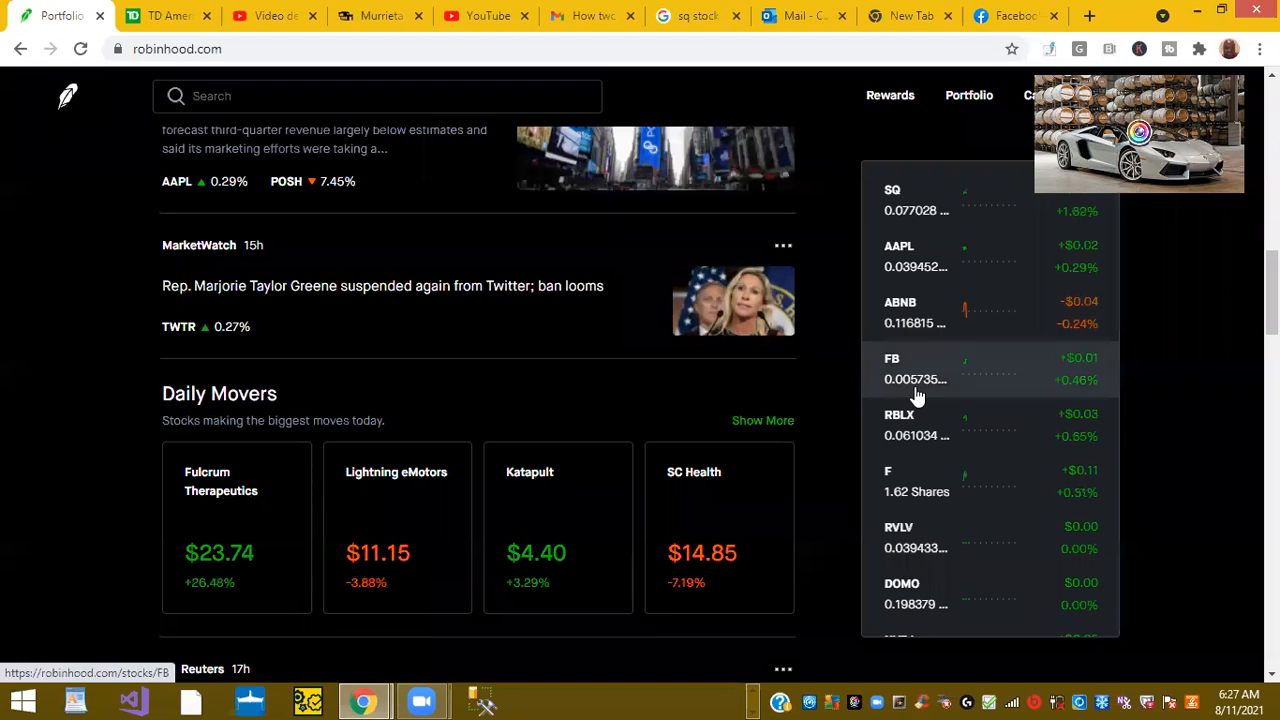
scroll("down", 3)
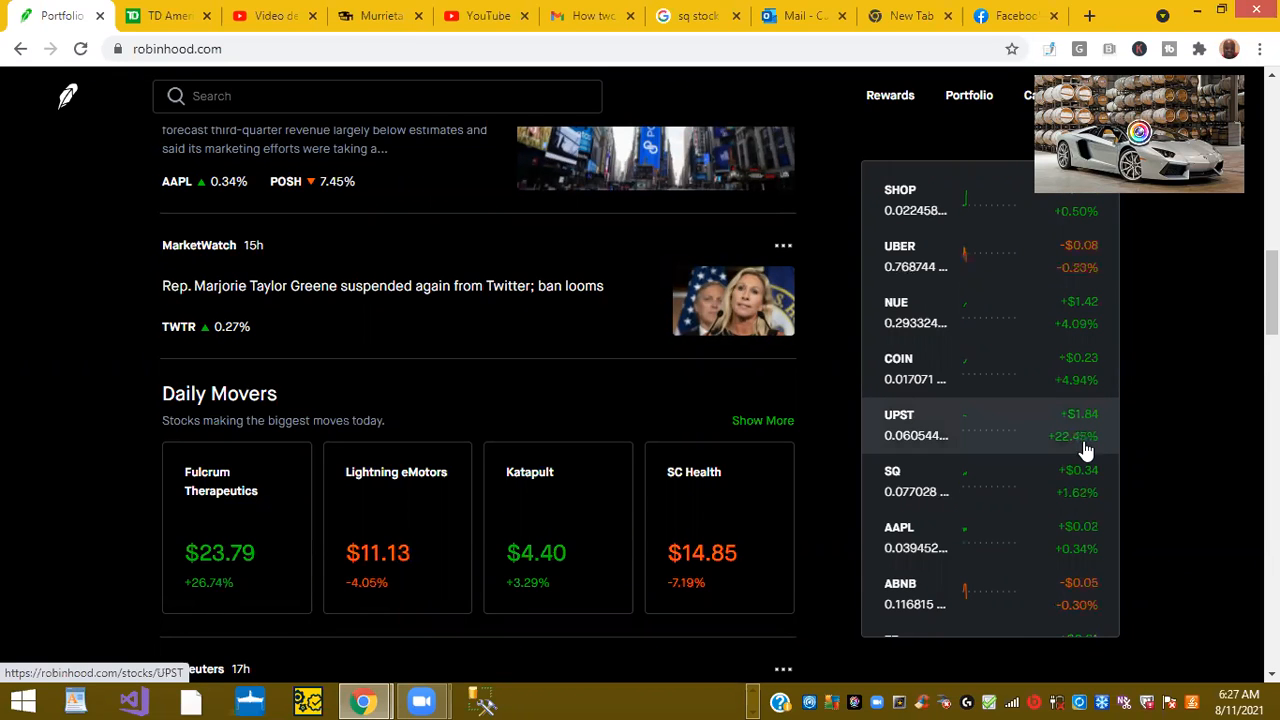
mouse_move(1098, 448)
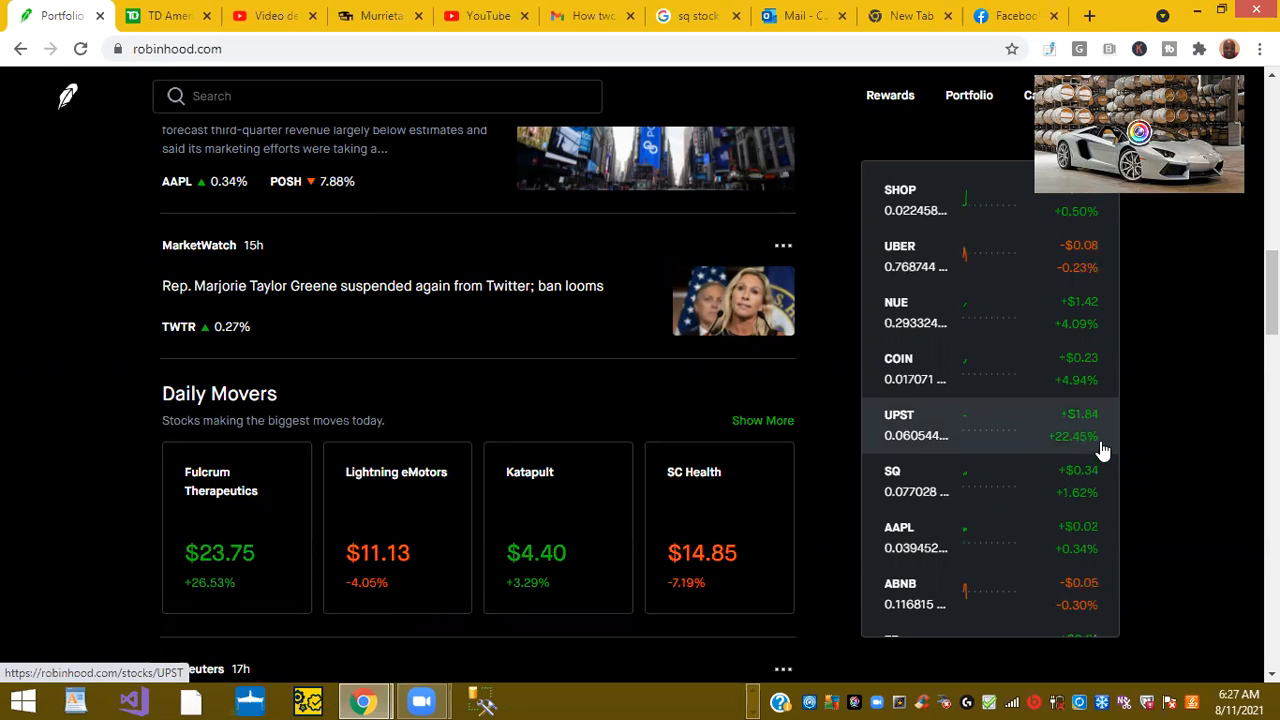
mouse_move(128, 368)
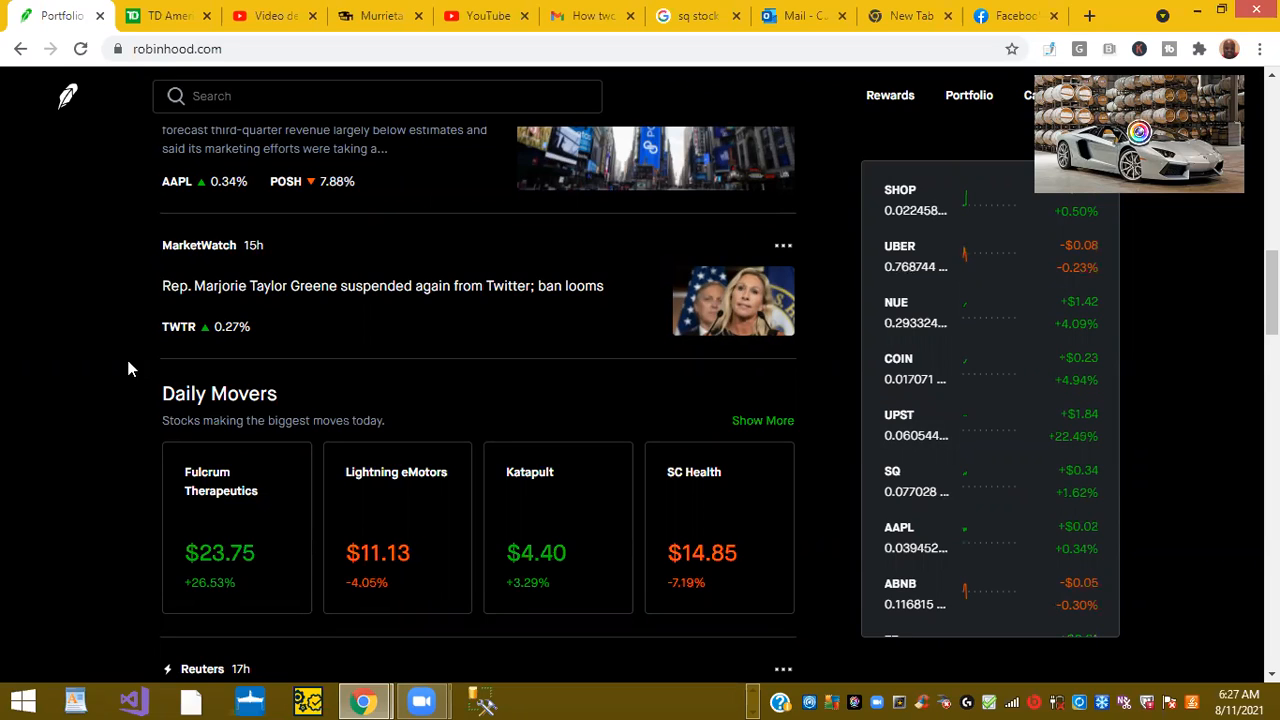